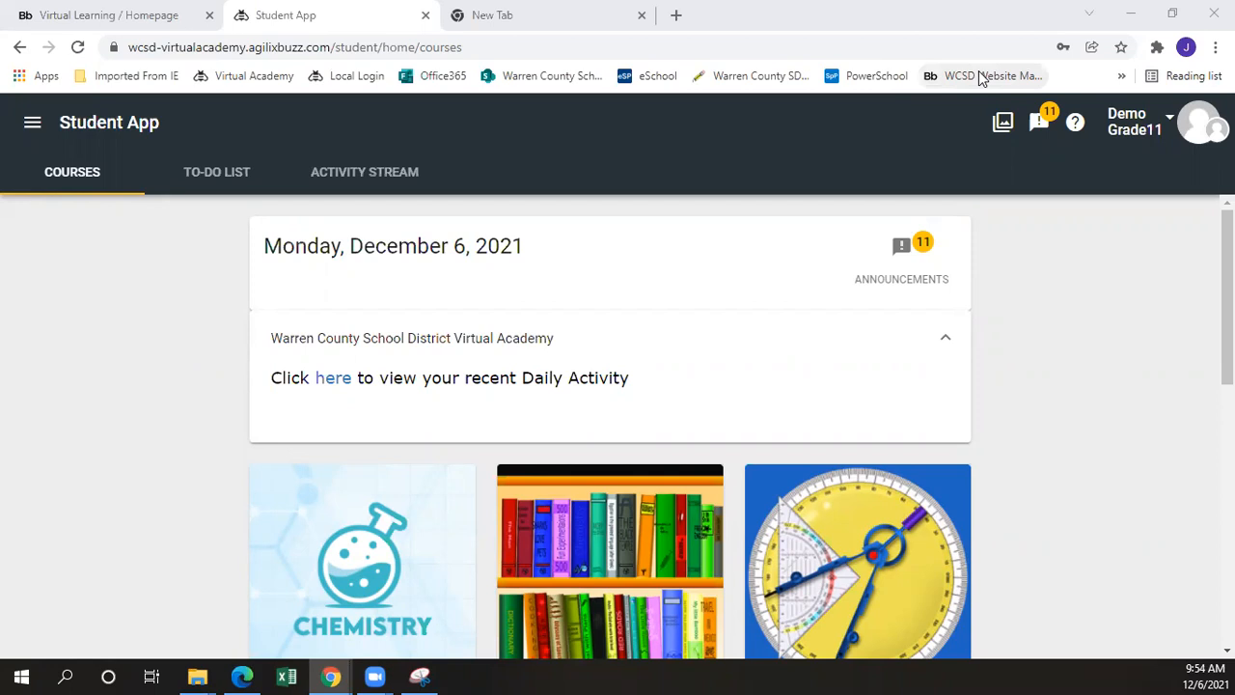
mouse_move(1011, 216)
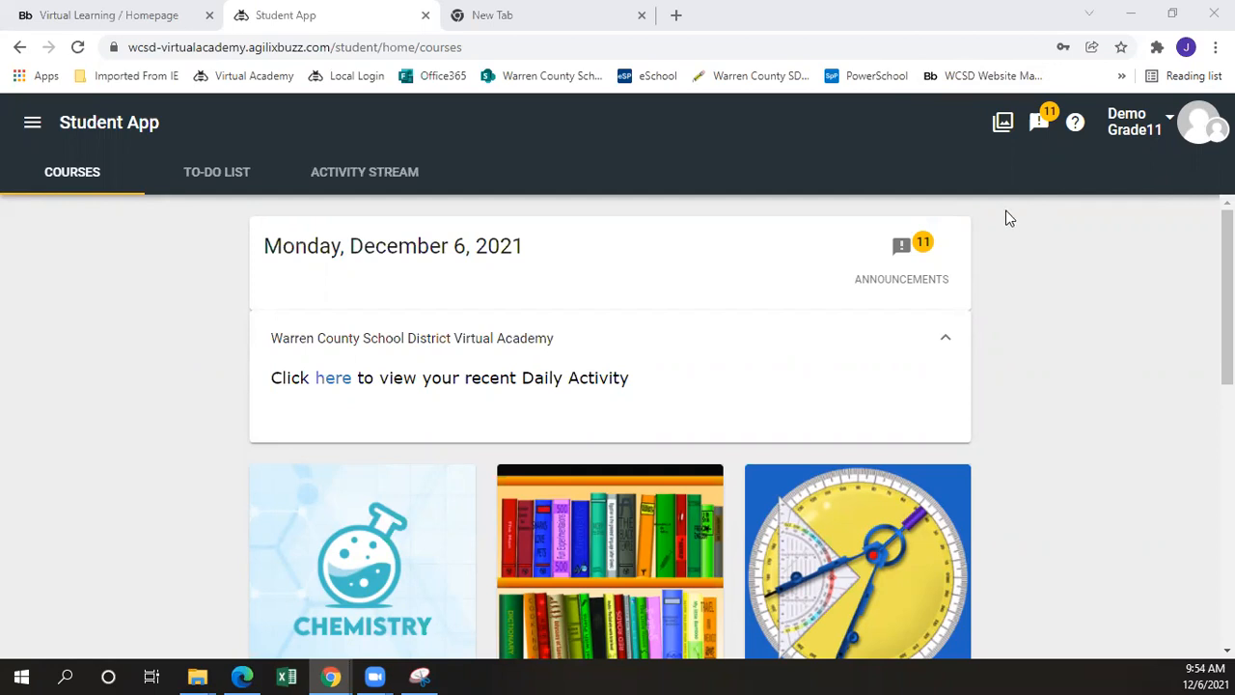
mouse_move(374, 183)
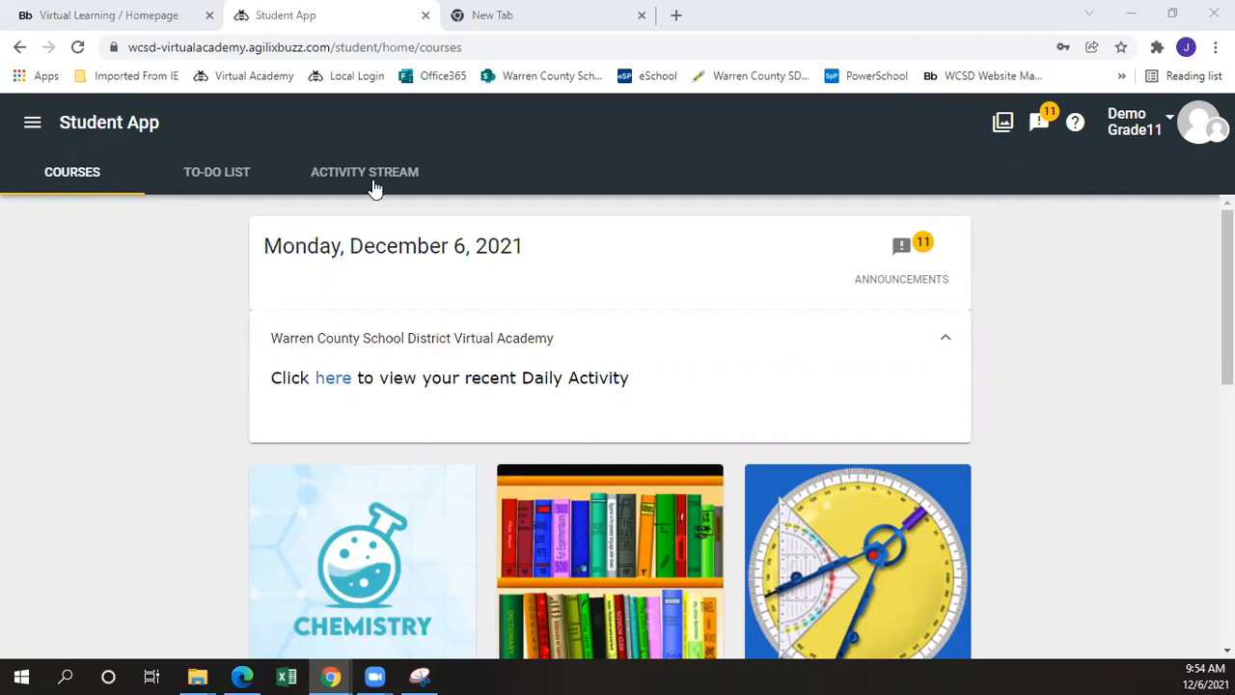
- Go to the Grades page from the Student App navigation menu
click(31, 124)
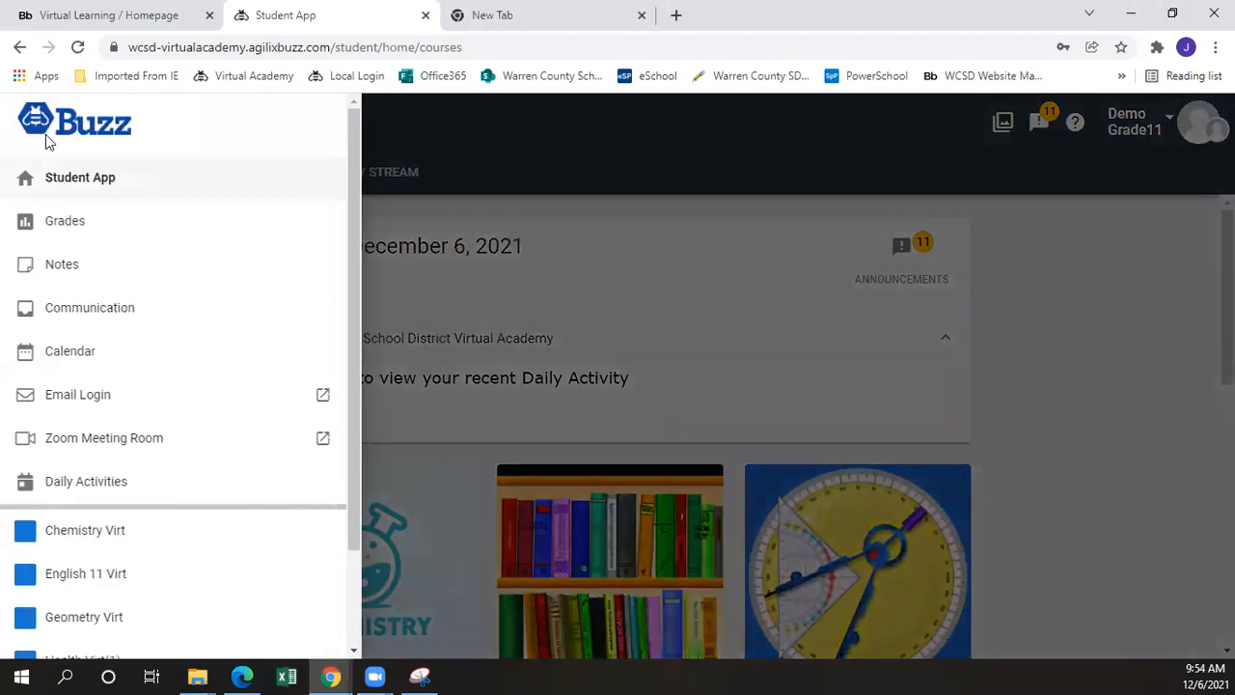
mouse_move(66, 220)
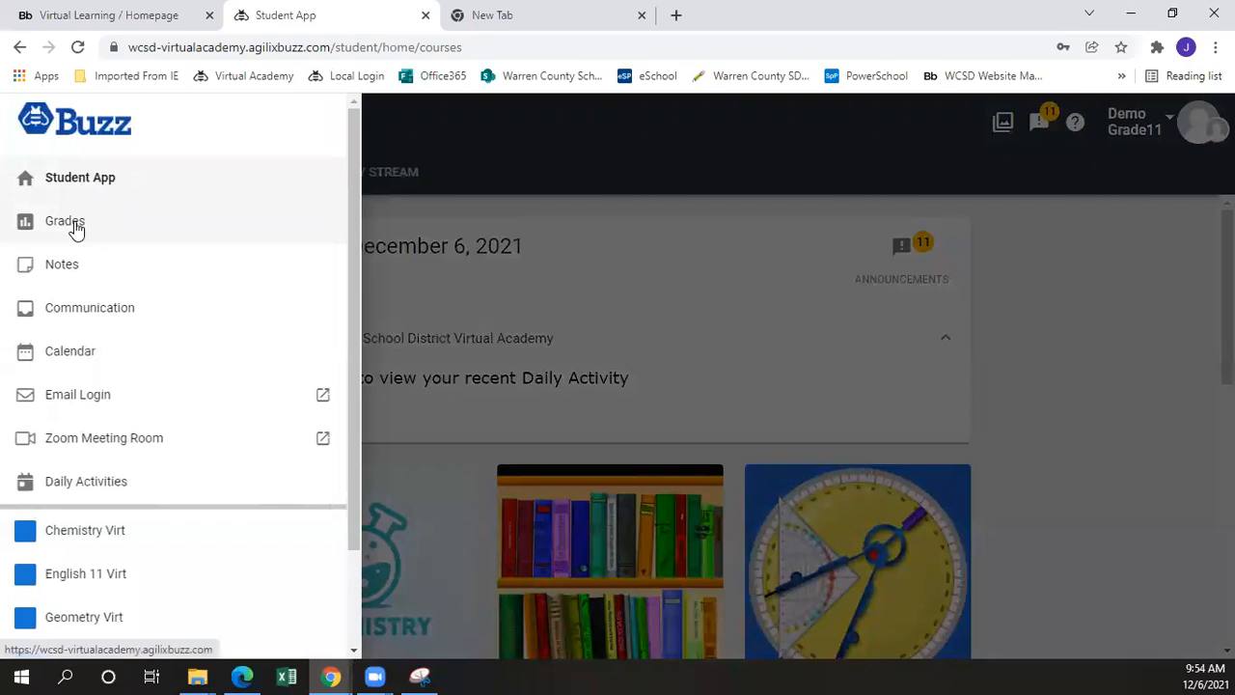
click(66, 220)
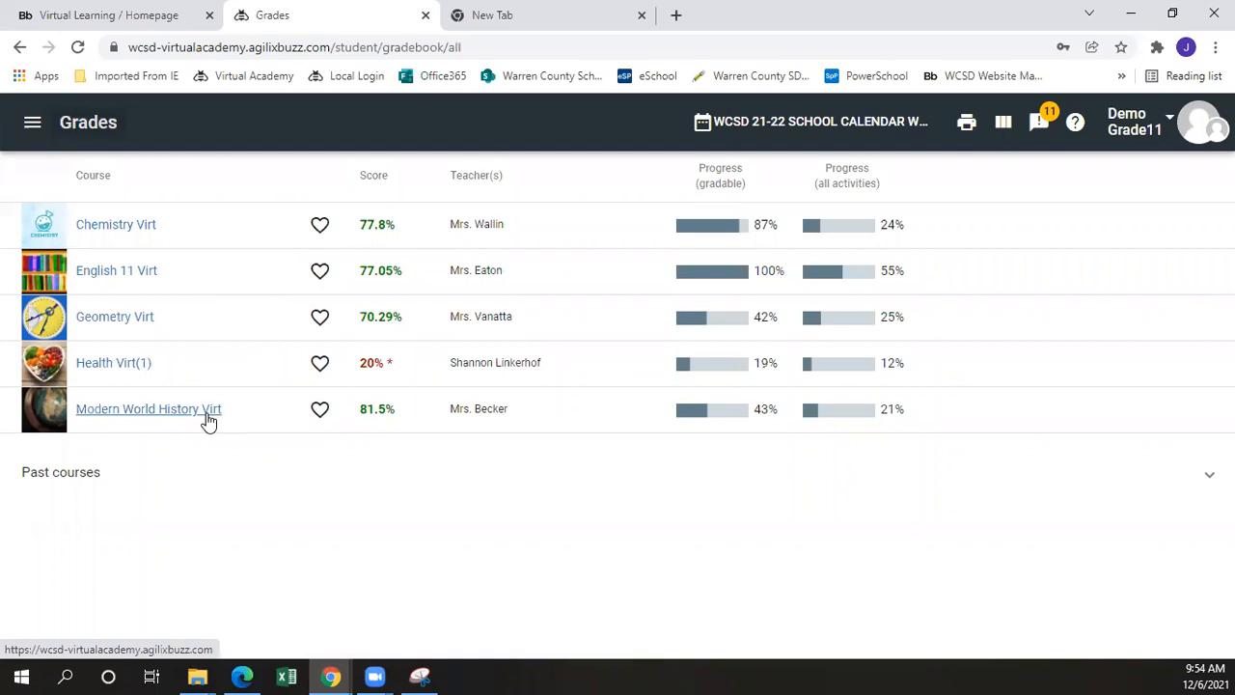
- View the Modern World History Virt grade detail (81.5%) and scroll to Lesson #2: An Age of Discovery
click(148, 409)
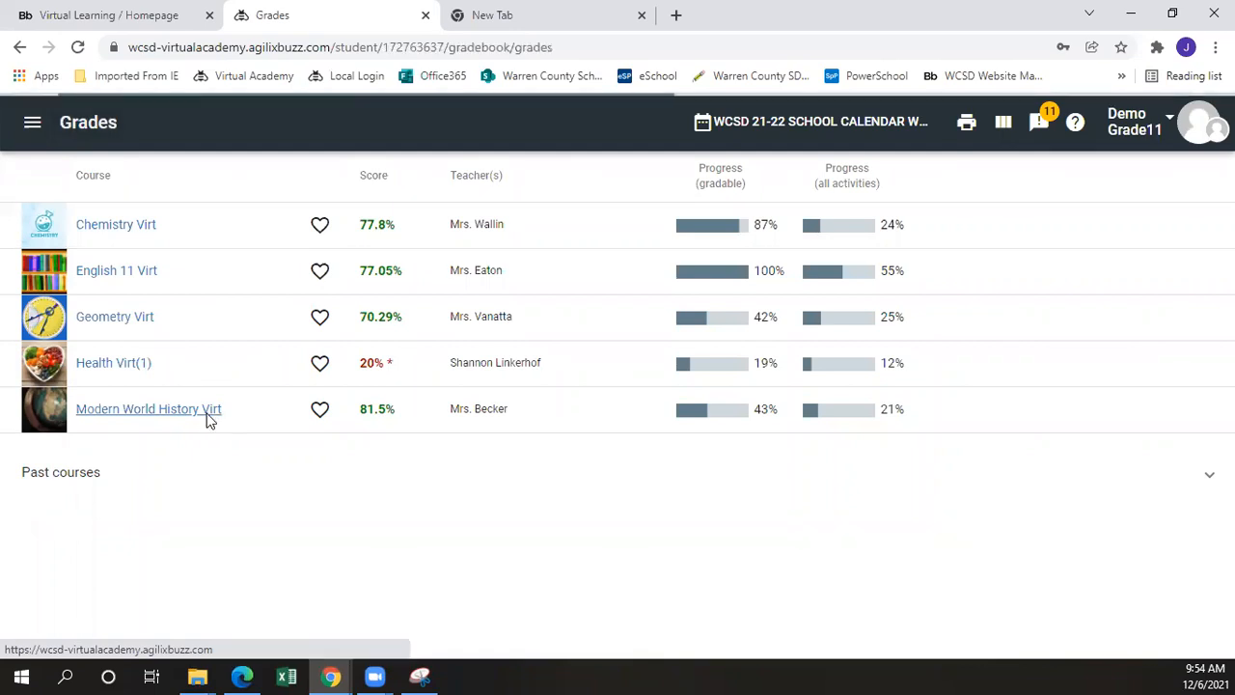
click(149, 409)
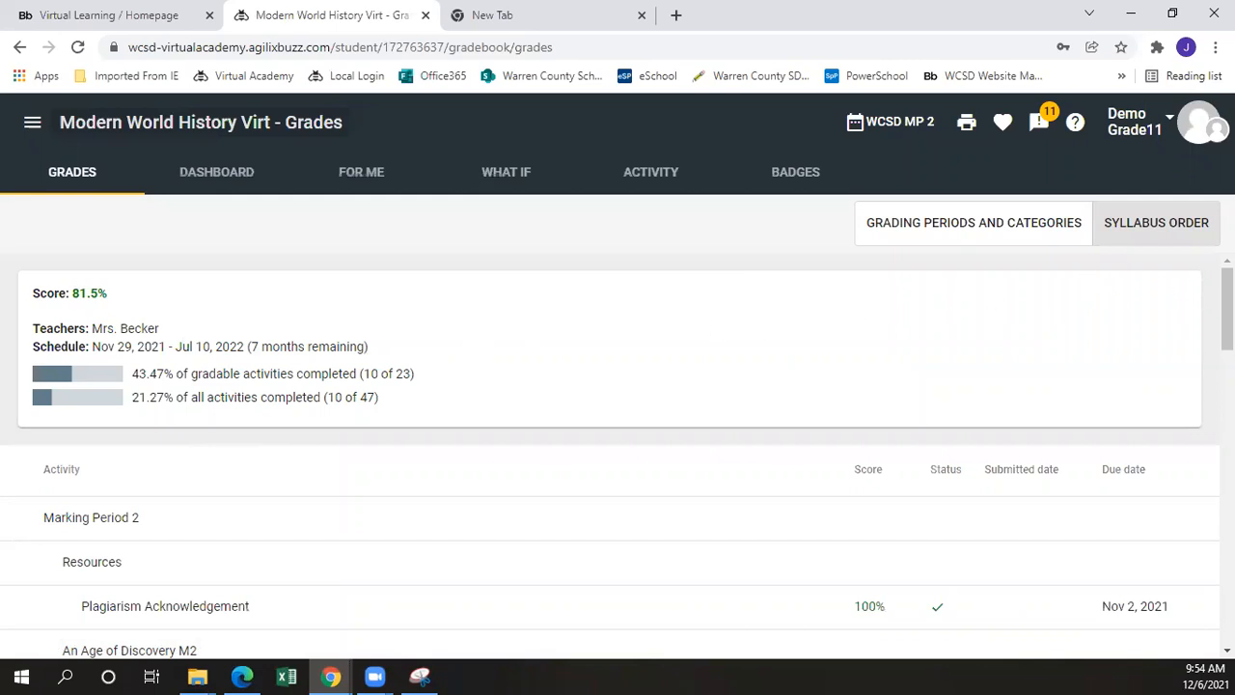
scroll(down, 3)
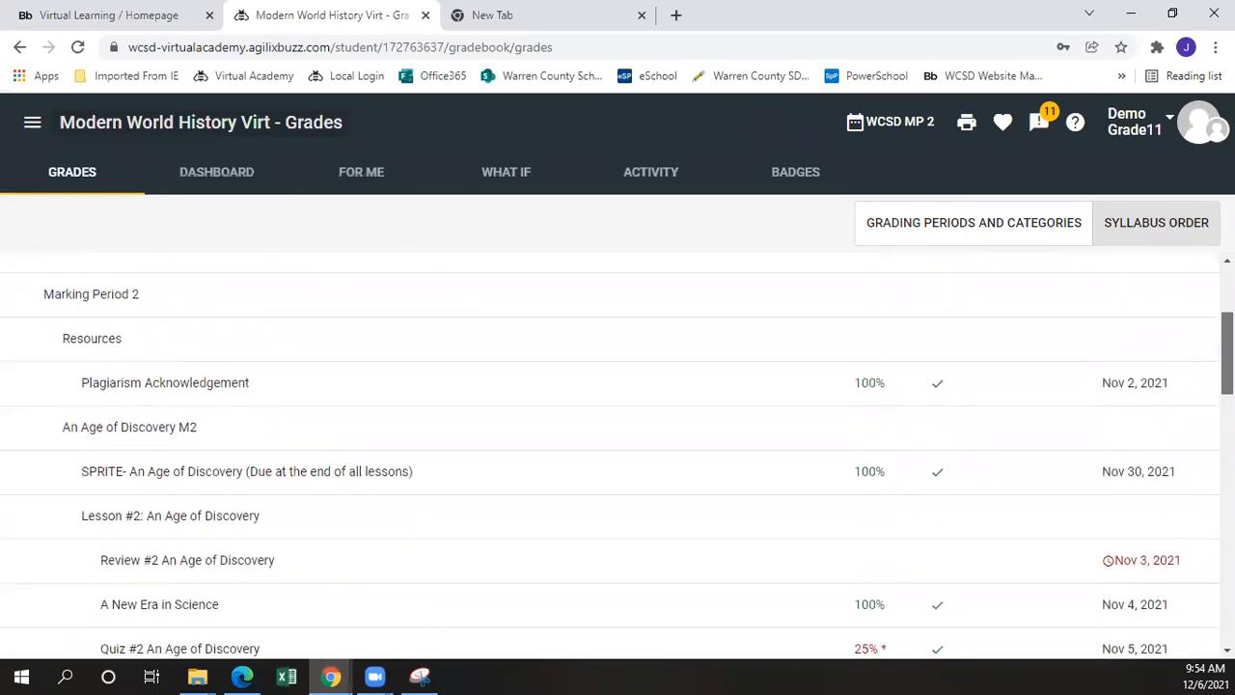
scroll(down, 3)
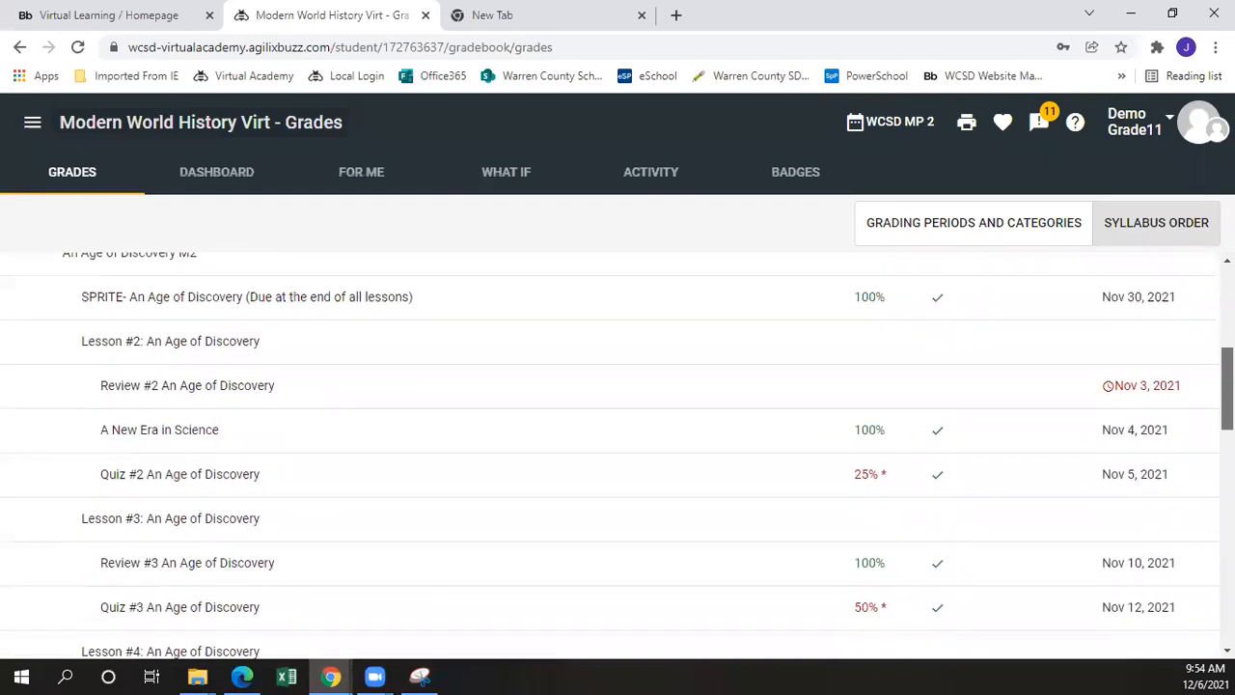
scroll(up, 3)
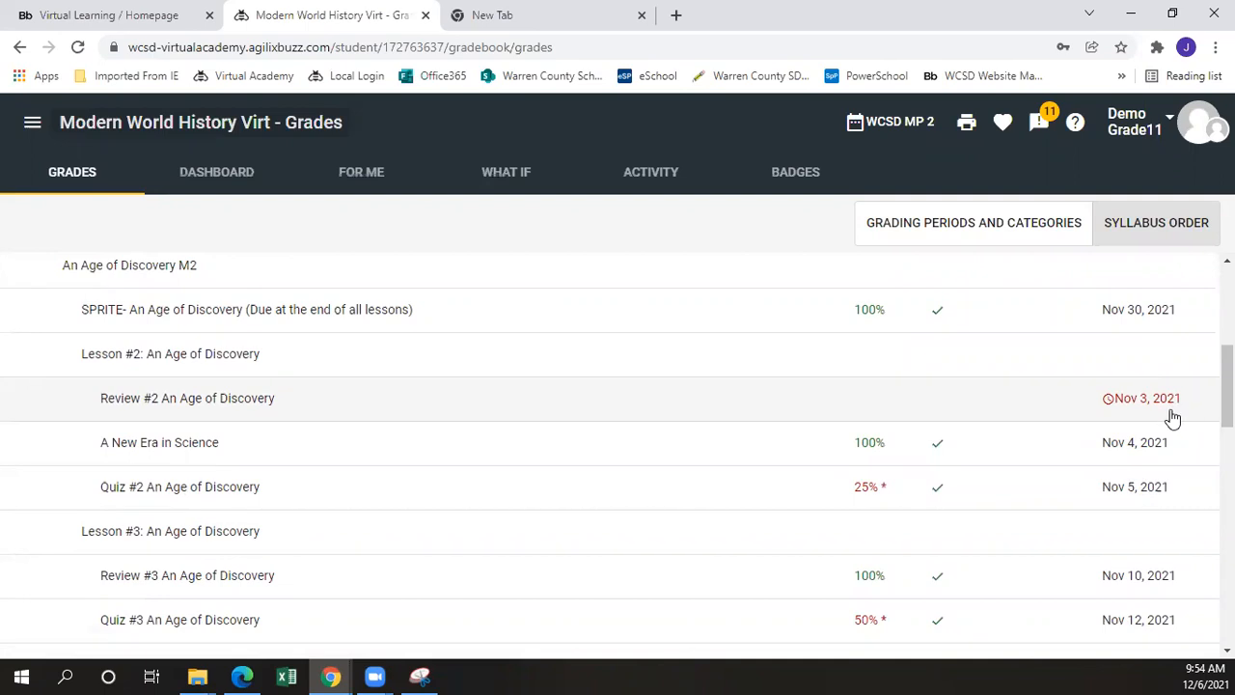
mouse_move(1146, 399)
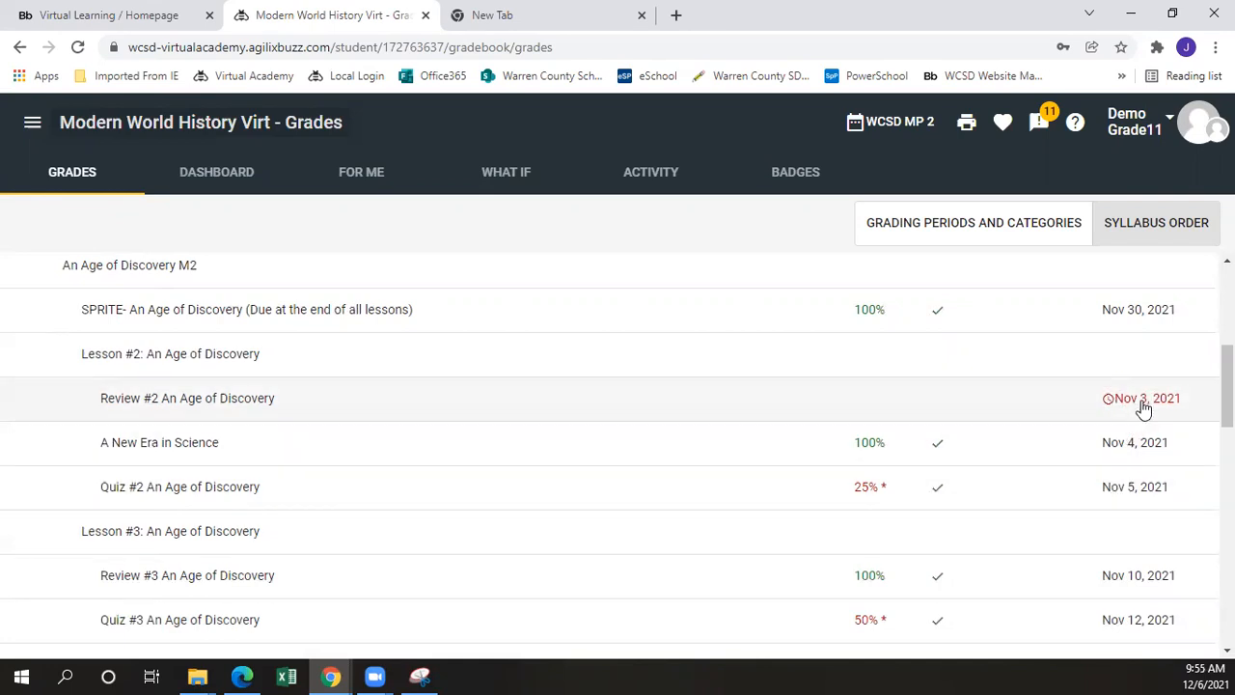
- View the grade details for Review #2 An Age of Discovery via its red Nov 3, 2021 due date
click(188, 397)
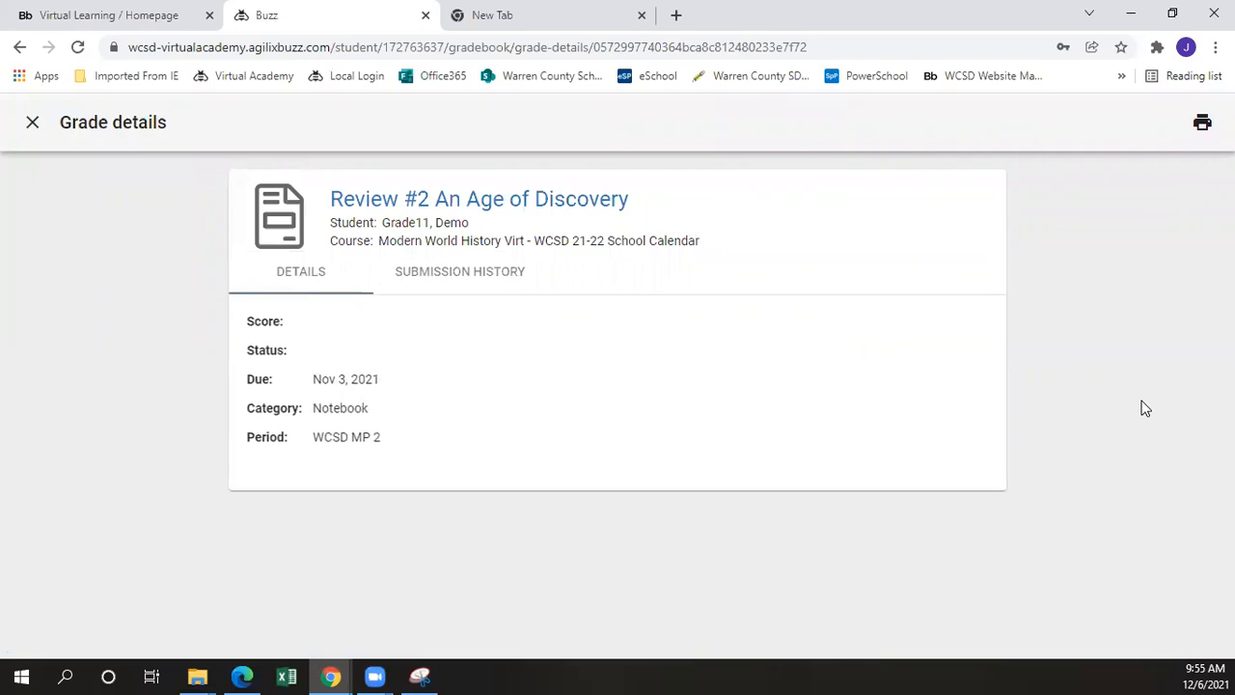
mouse_move(529, 199)
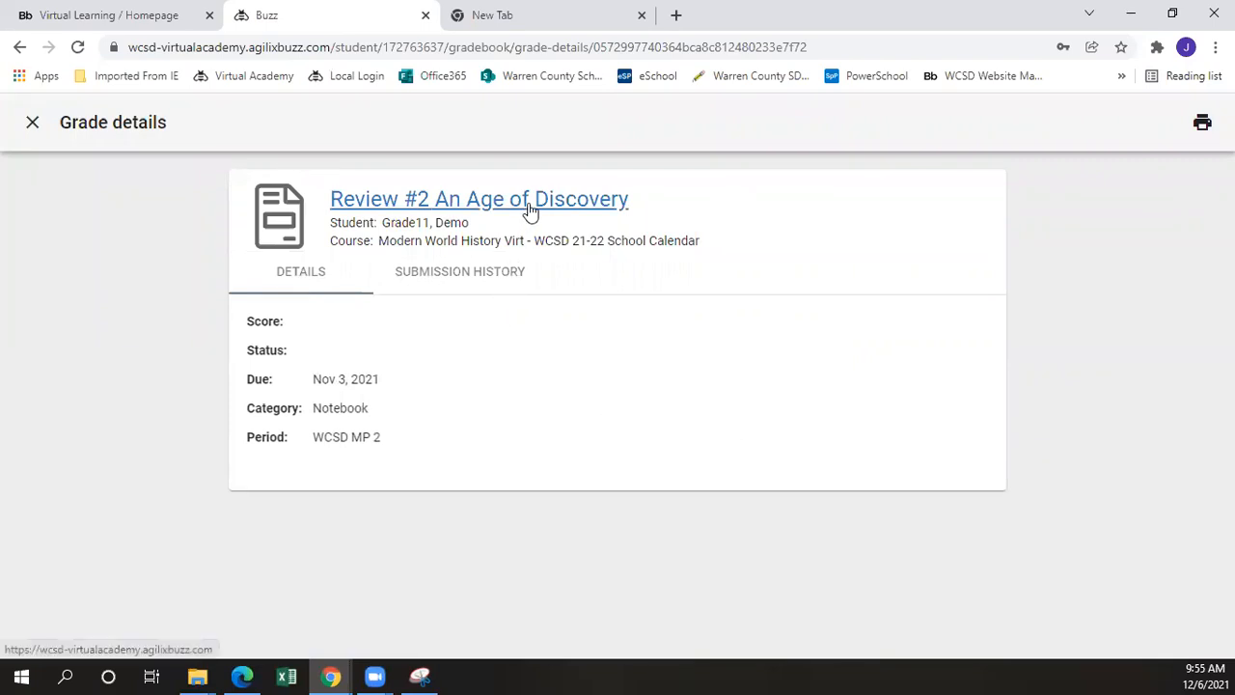
mouse_move(401, 199)
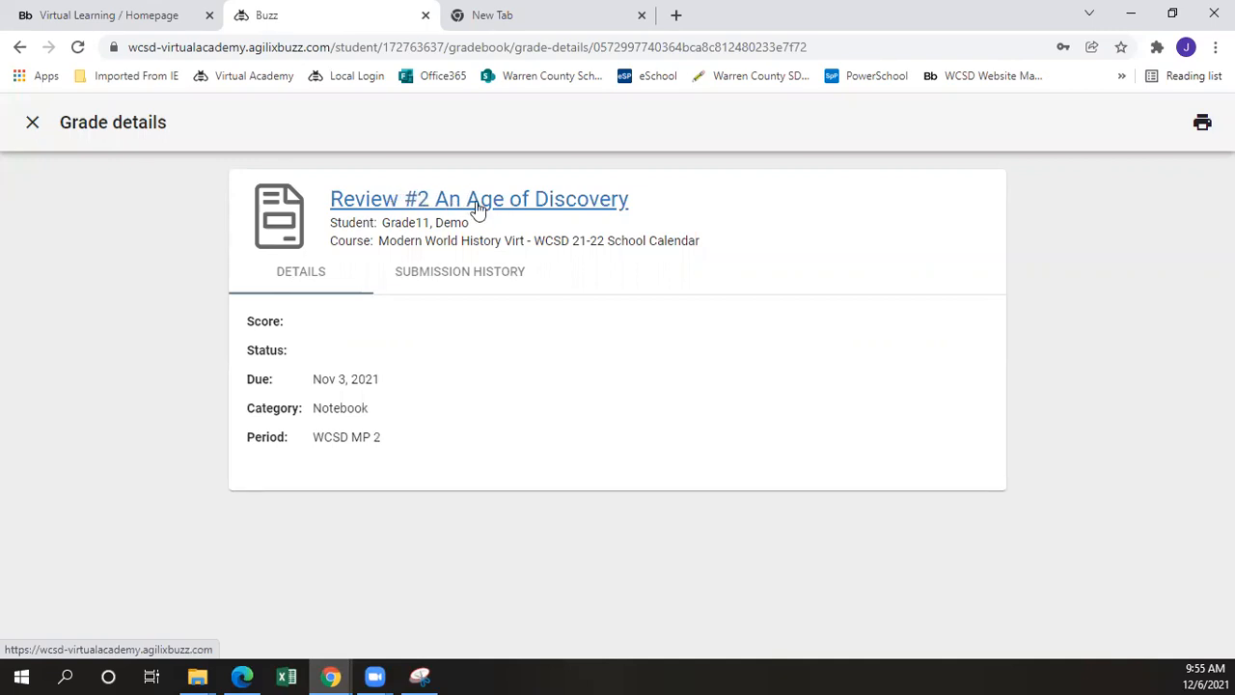
- Go to the Review #2 An Age of Discovery activity page and scroll to its Submission section
click(479, 199)
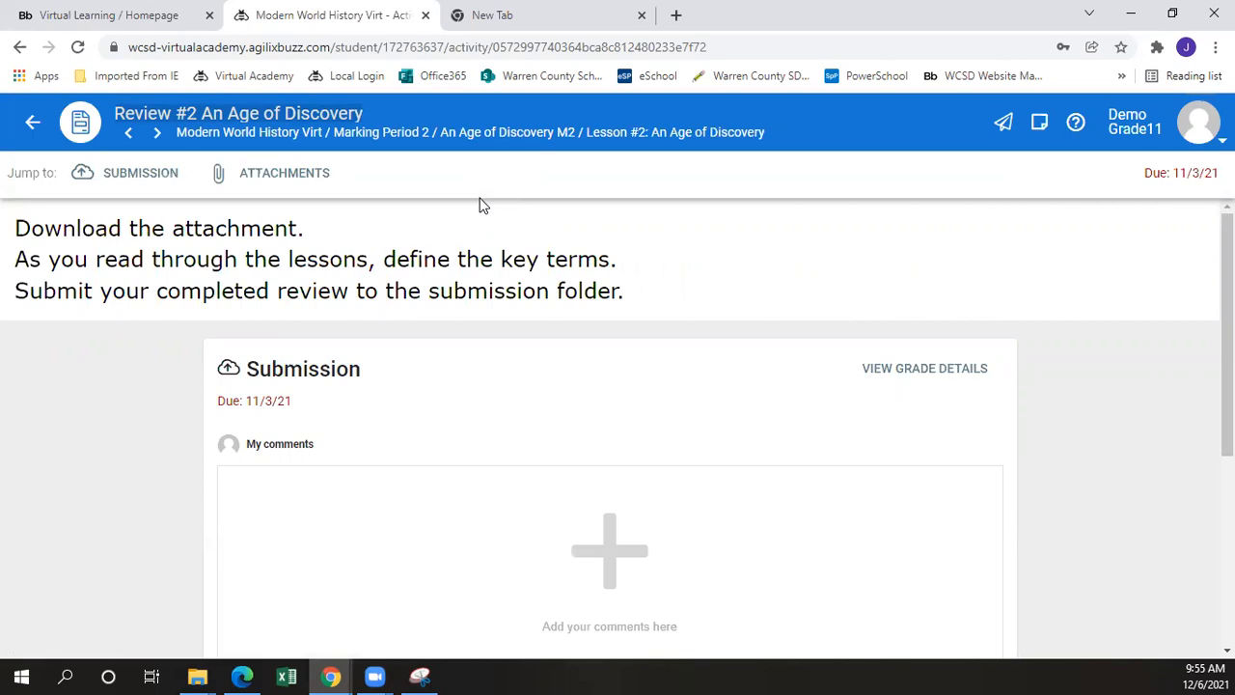
mouse_move(608, 249)
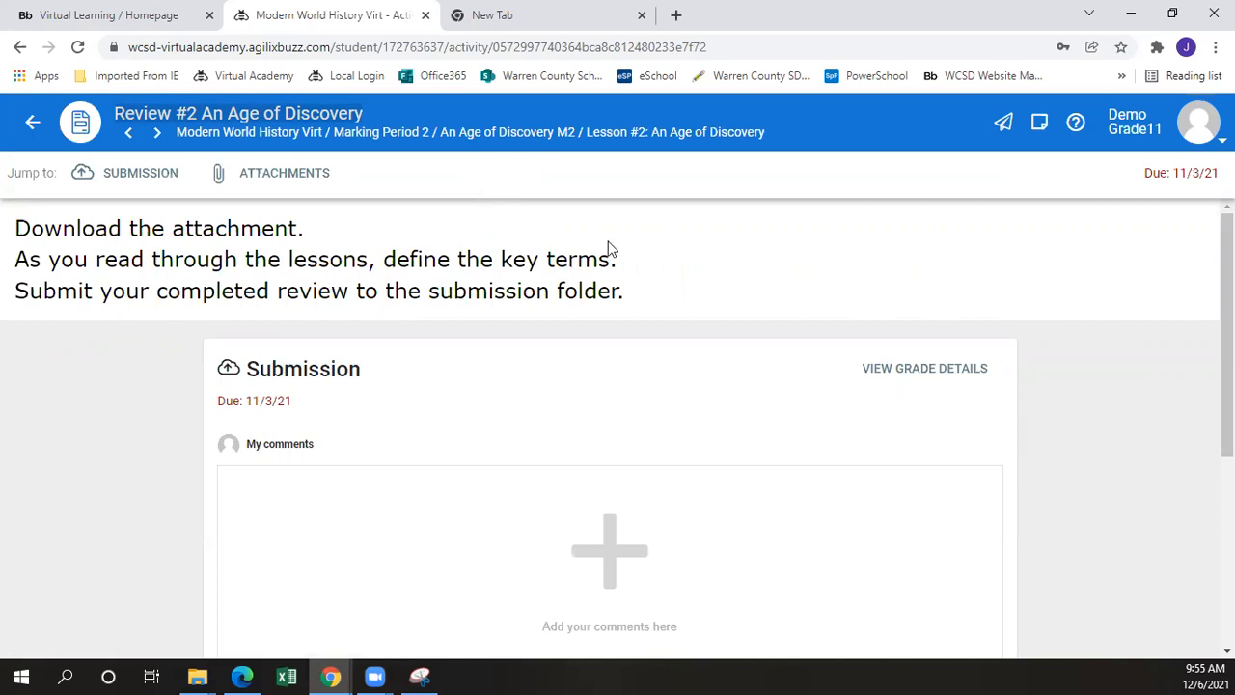
mouse_move(328, 409)
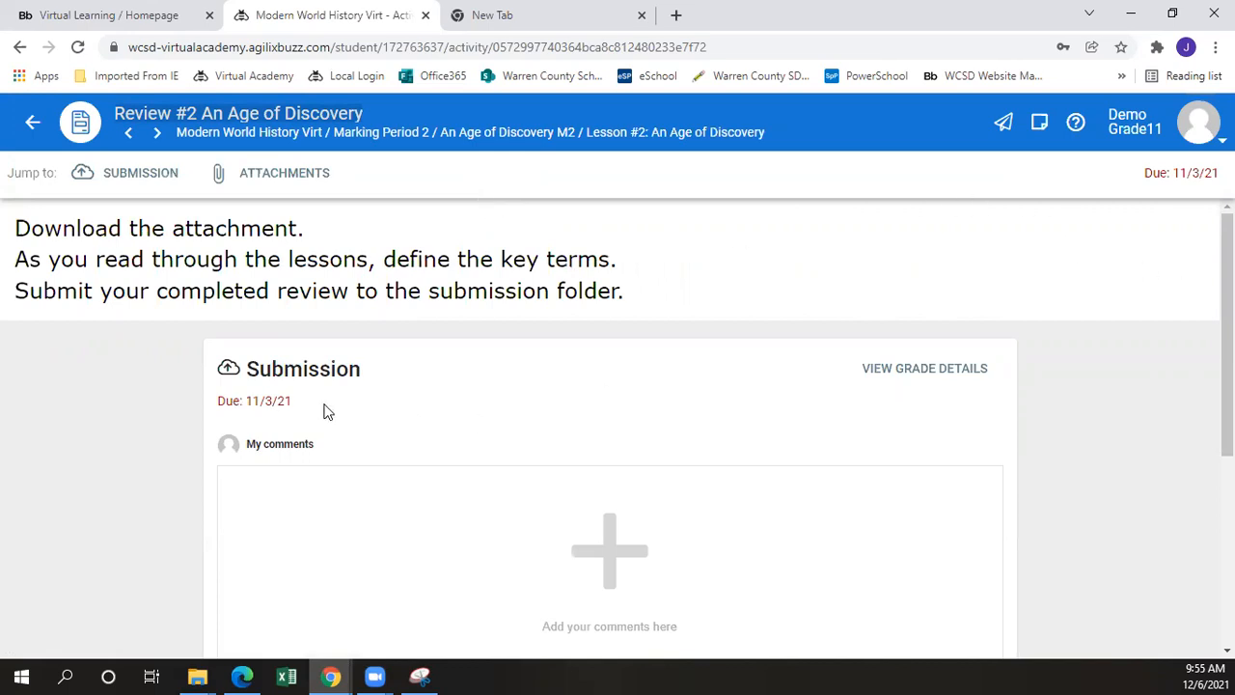
mouse_move(247, 414)
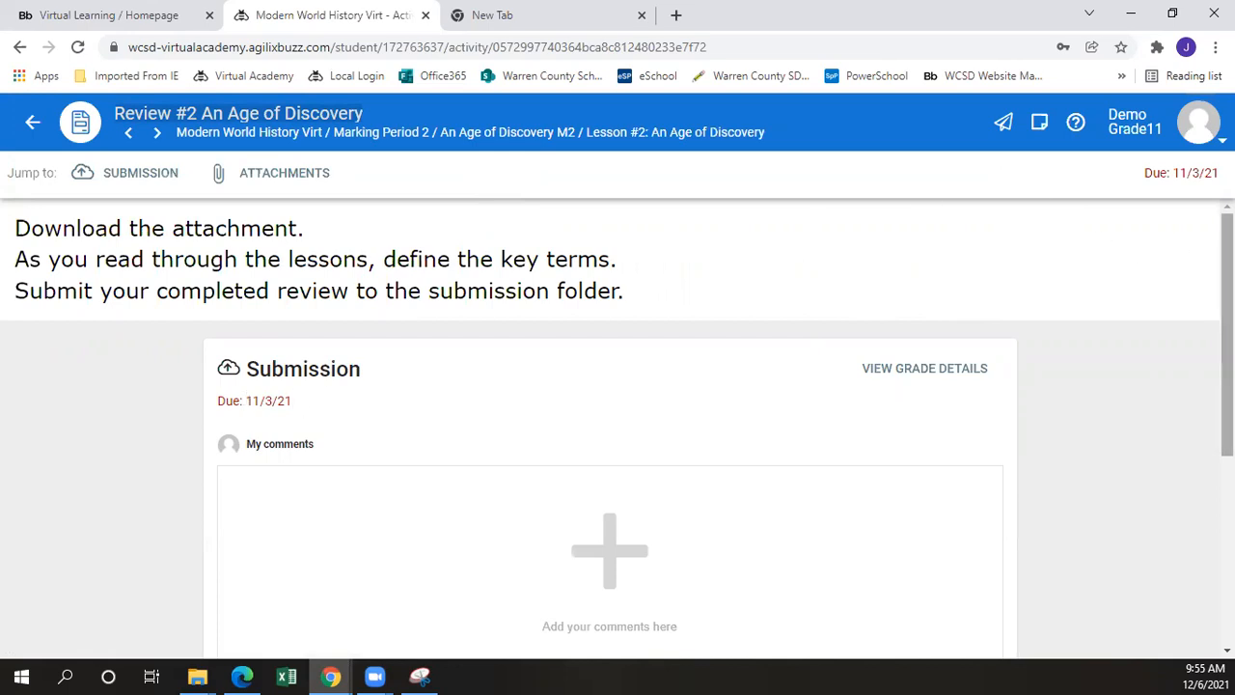
scroll(down, 3)
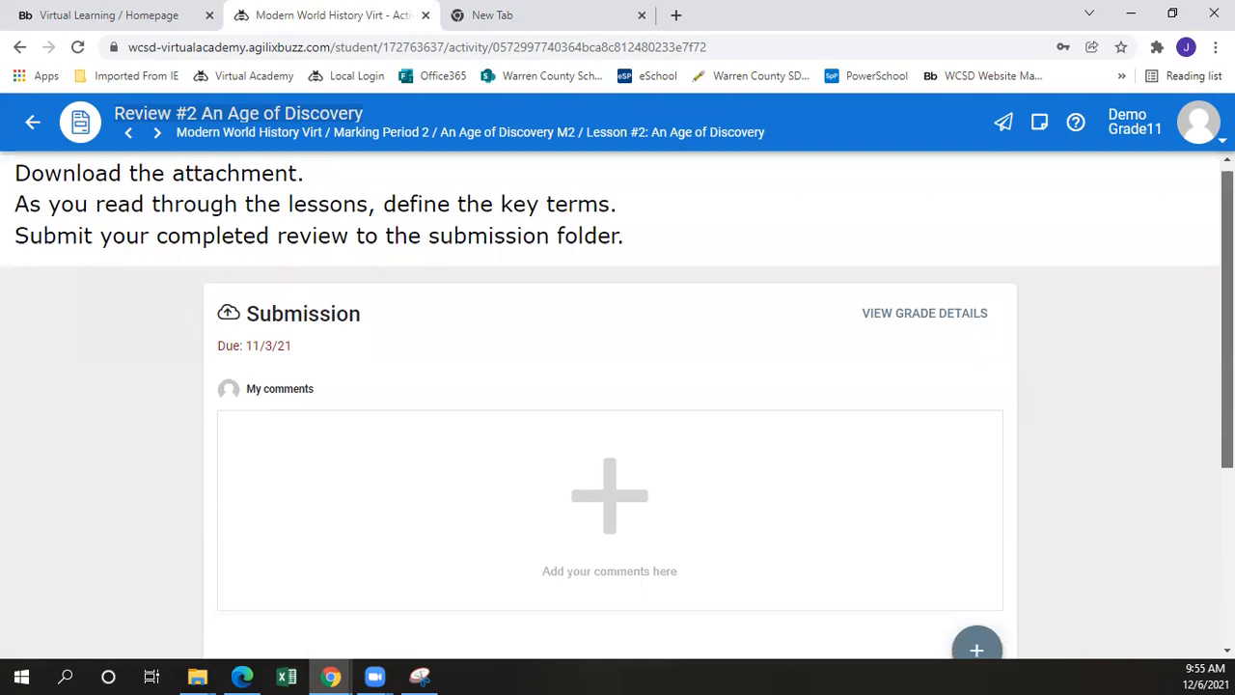
scroll(down, 3)
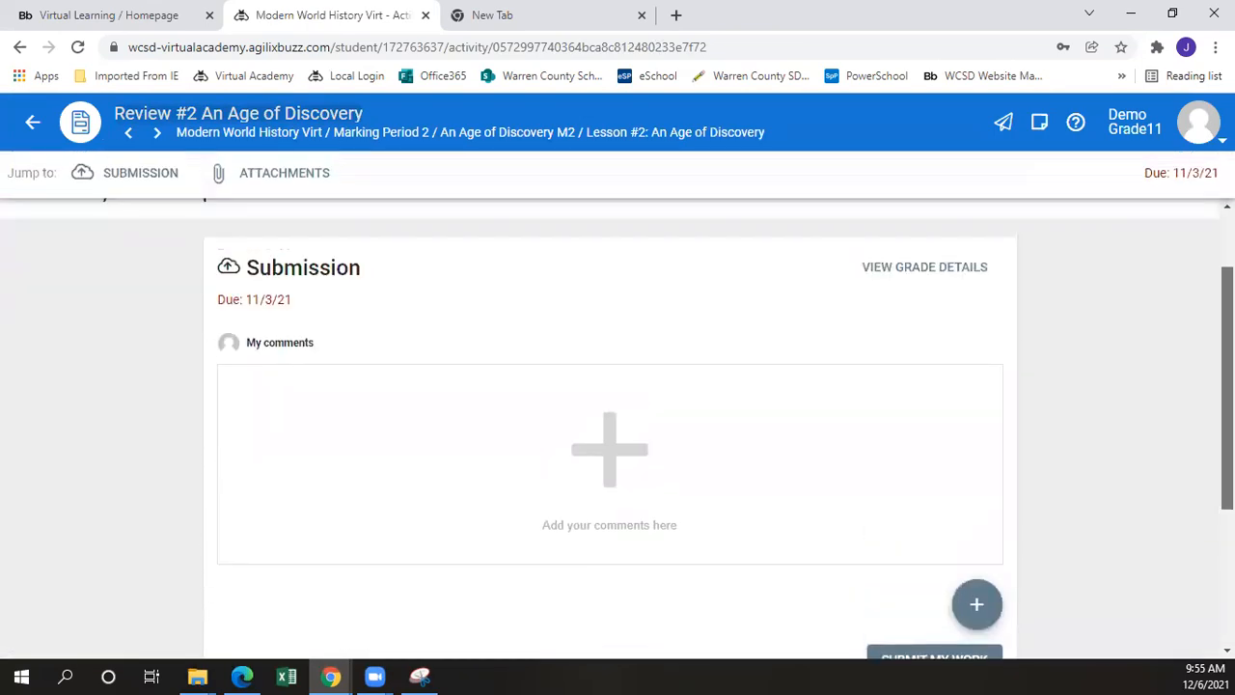
scroll(down, 3)
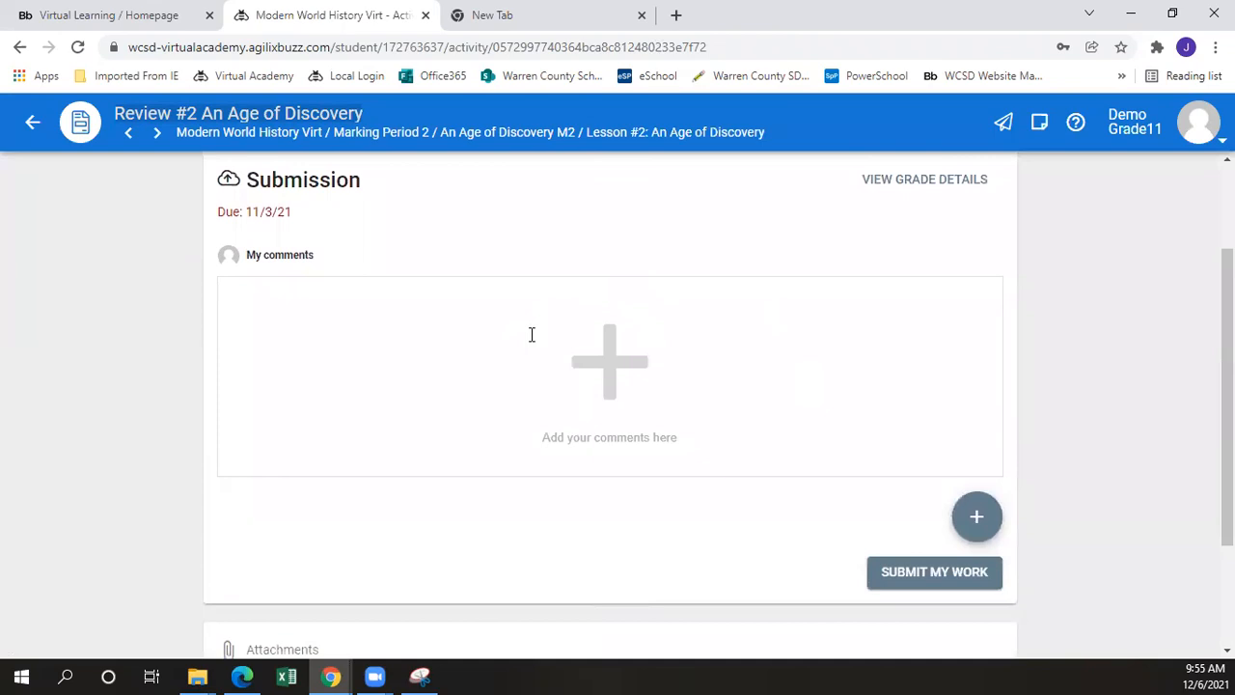
mouse_move(976, 517)
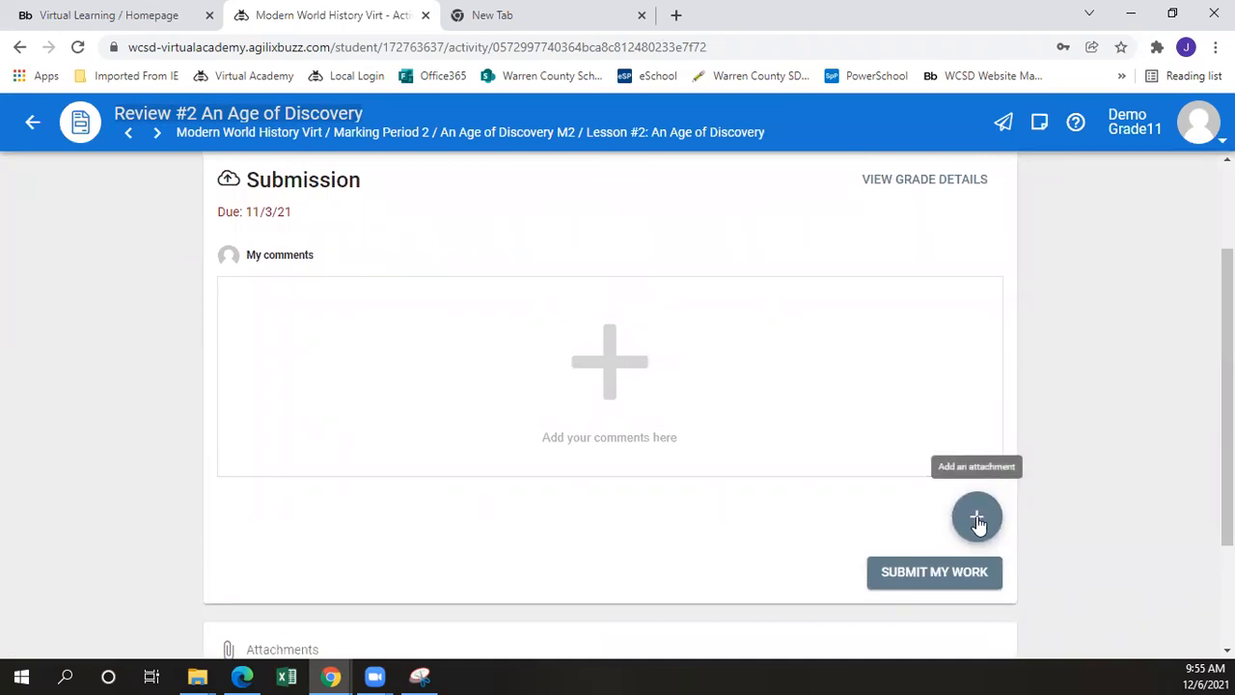
- Start attaching a file from the computer to the Review #2 submission
click(977, 517)
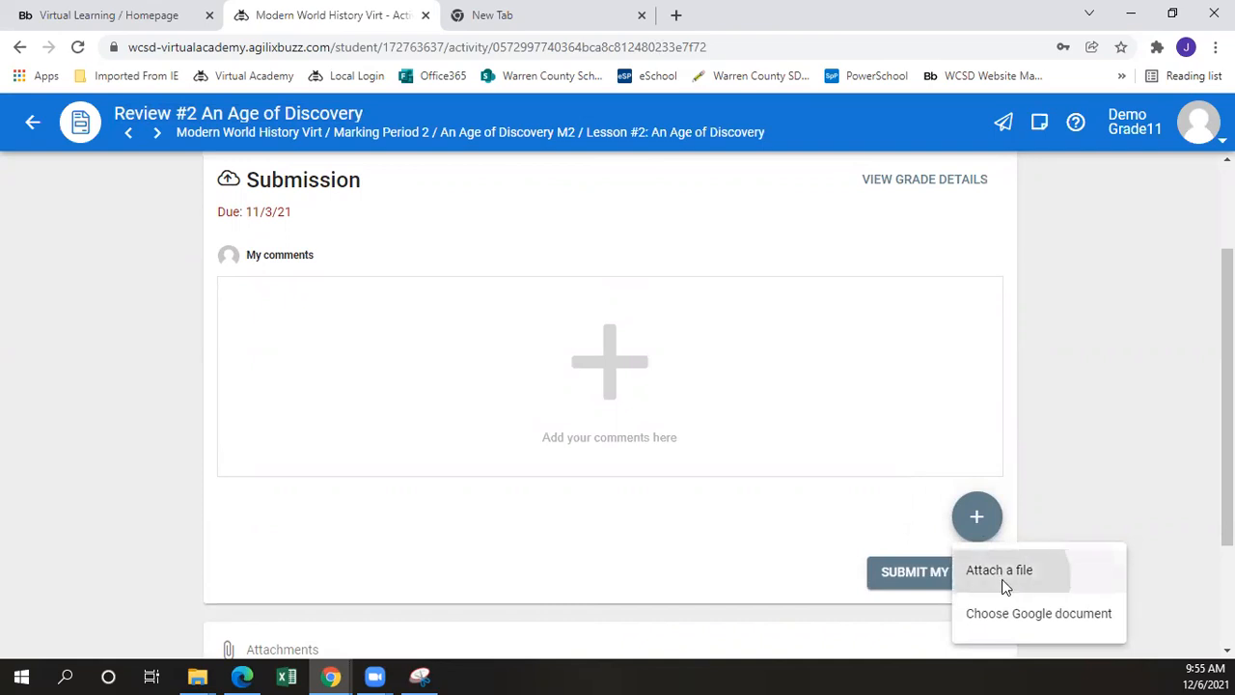
click(999, 569)
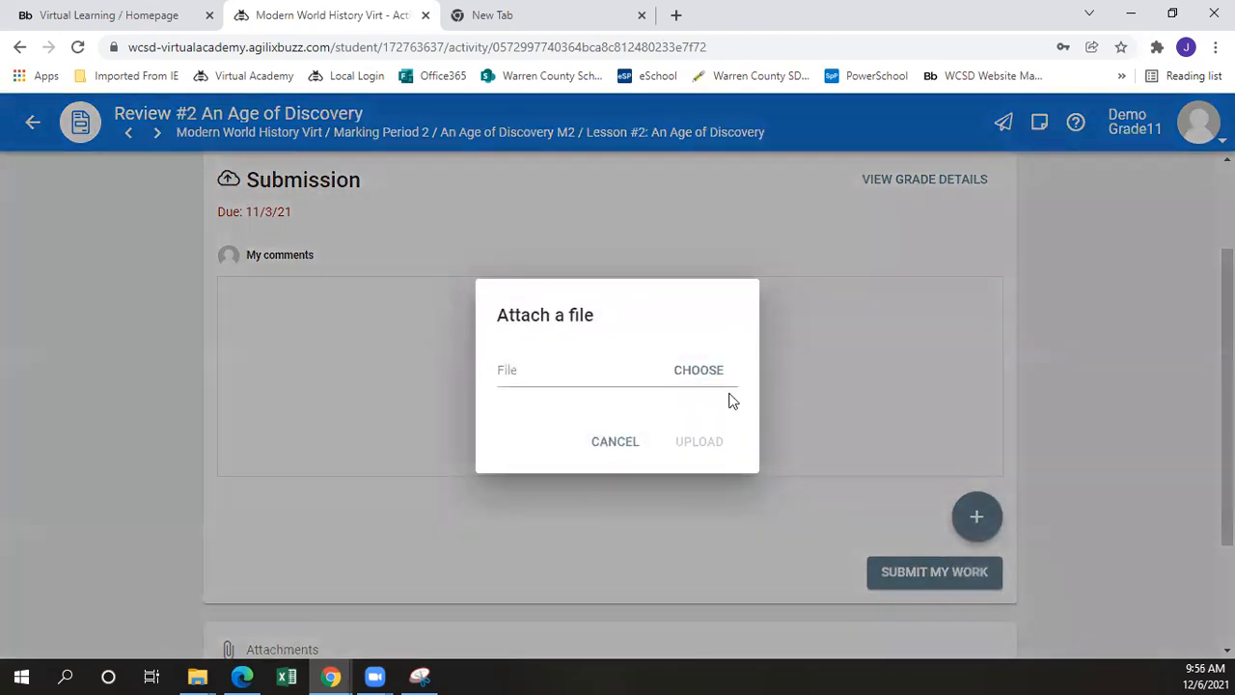
click(698, 371)
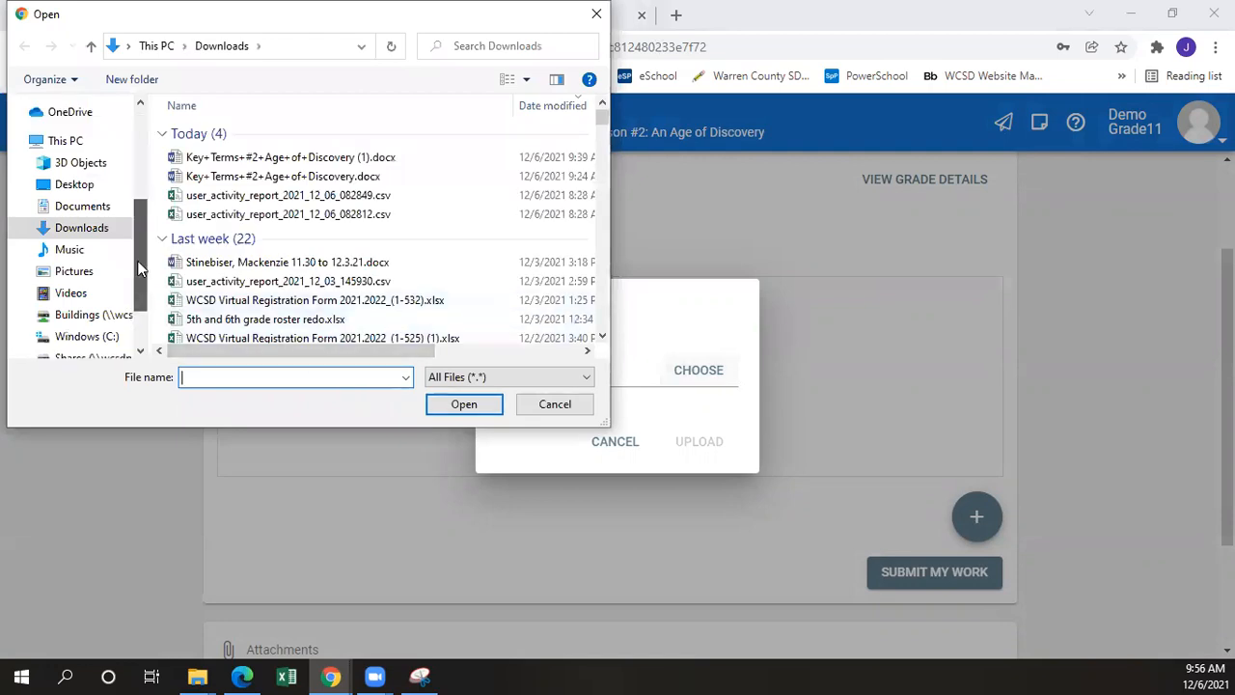
- Upload the Age of Discovery Key Terms Word file from the Desktop's Virtual Orientation folder as the attachment
click(73, 140)
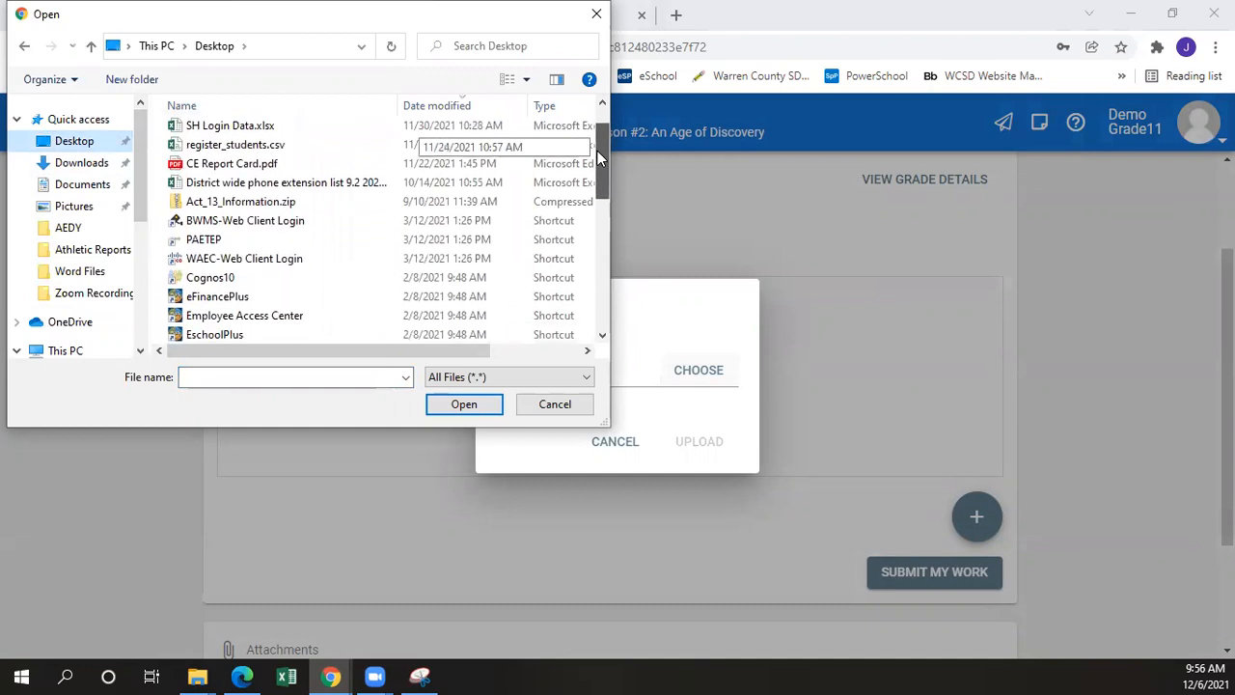
scroll(down, 3)
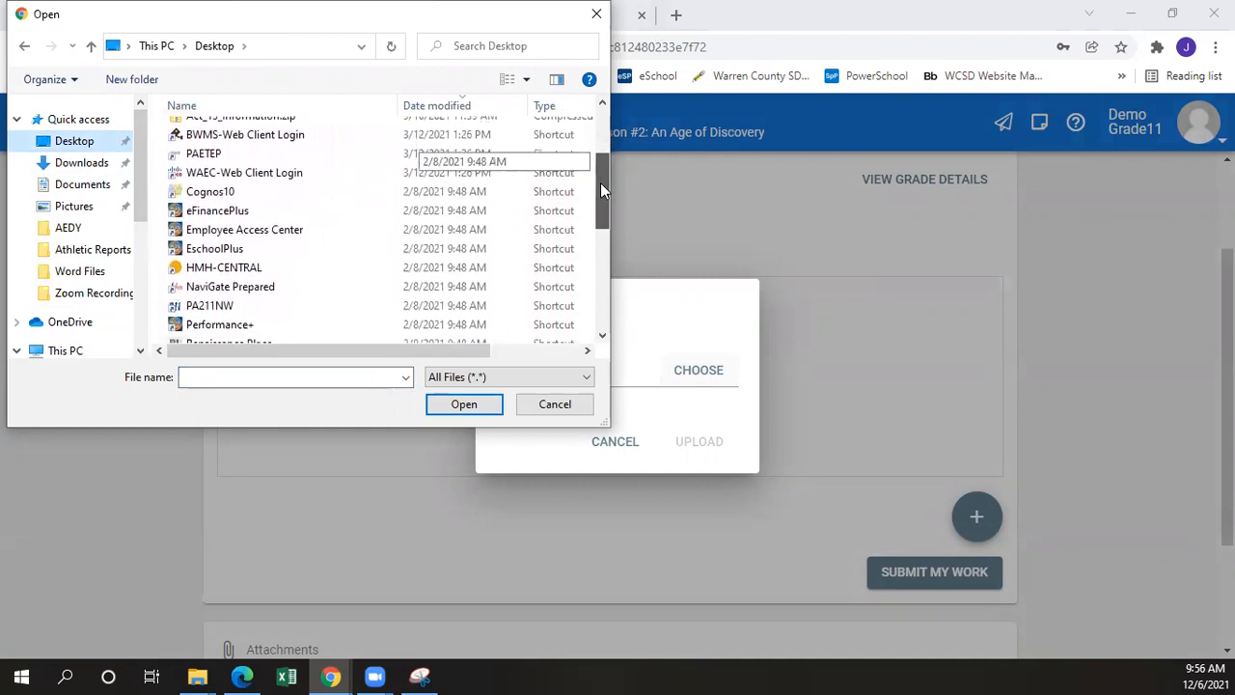
scroll(down, 3)
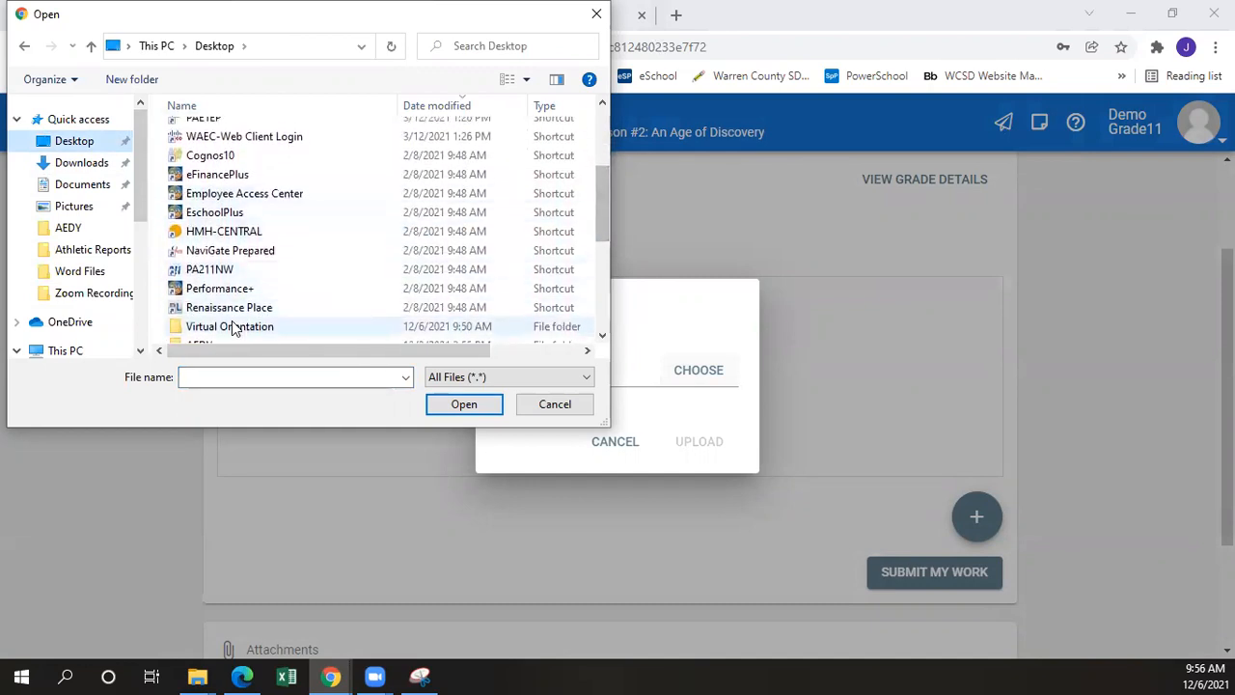
double_click(229, 326)
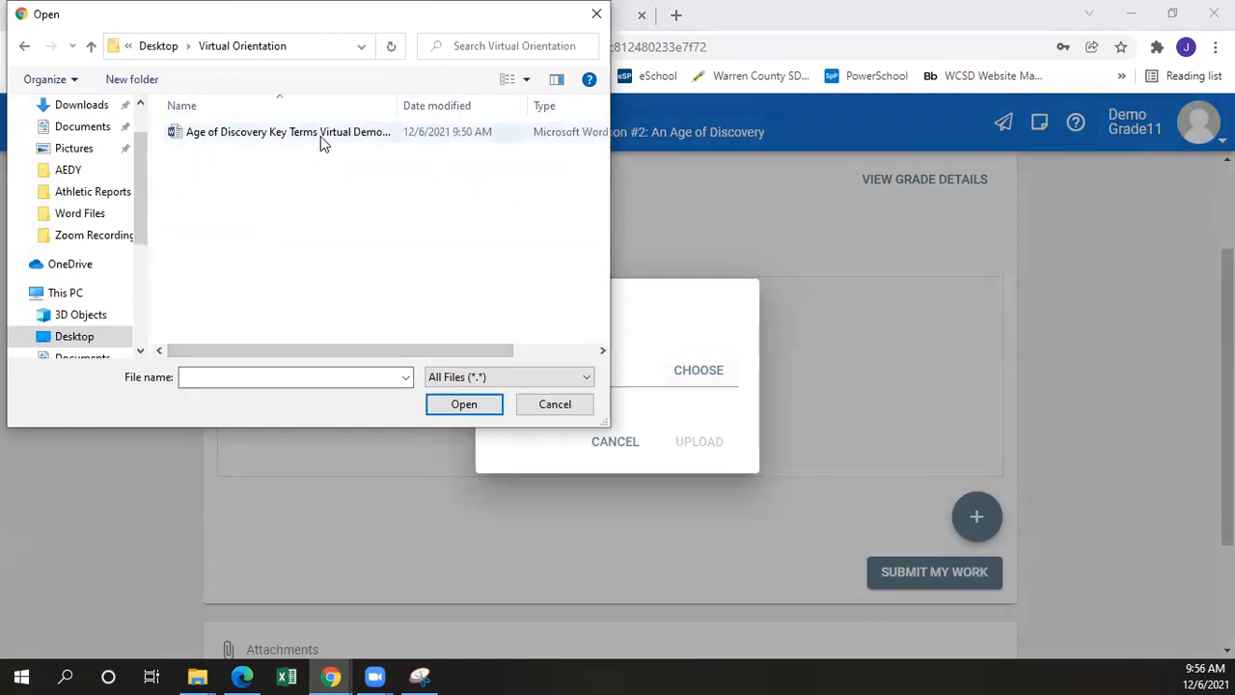
click(556, 403)
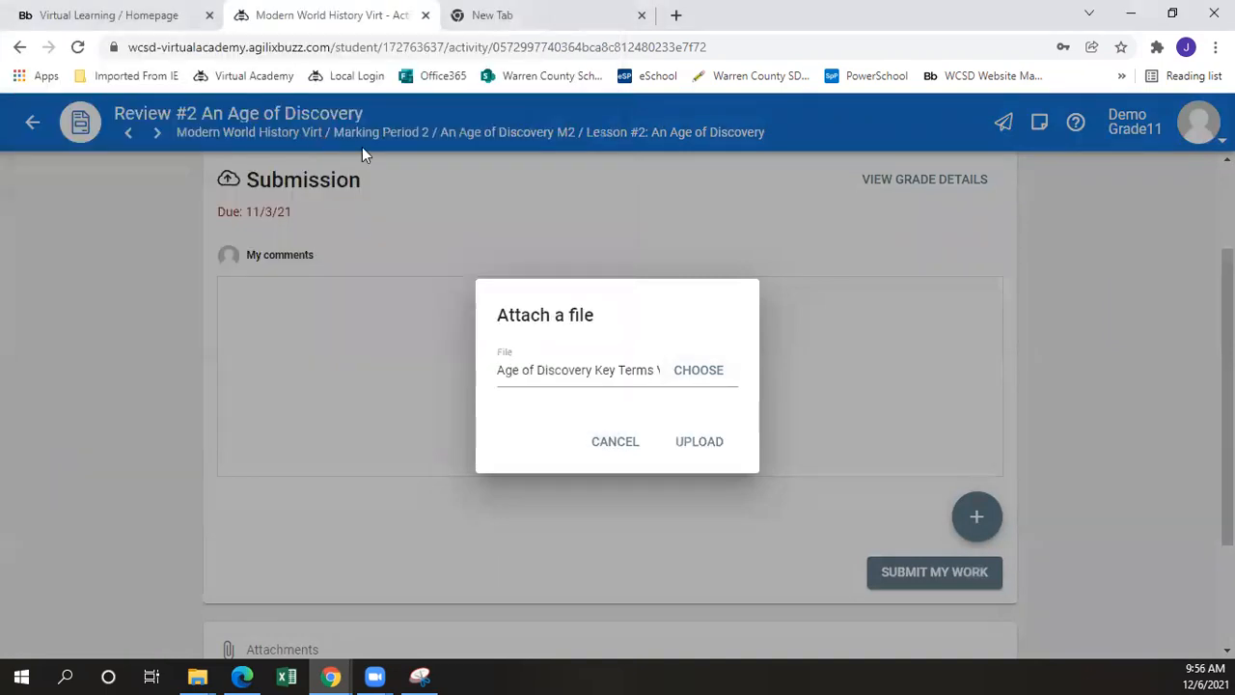
mouse_move(362, 158)
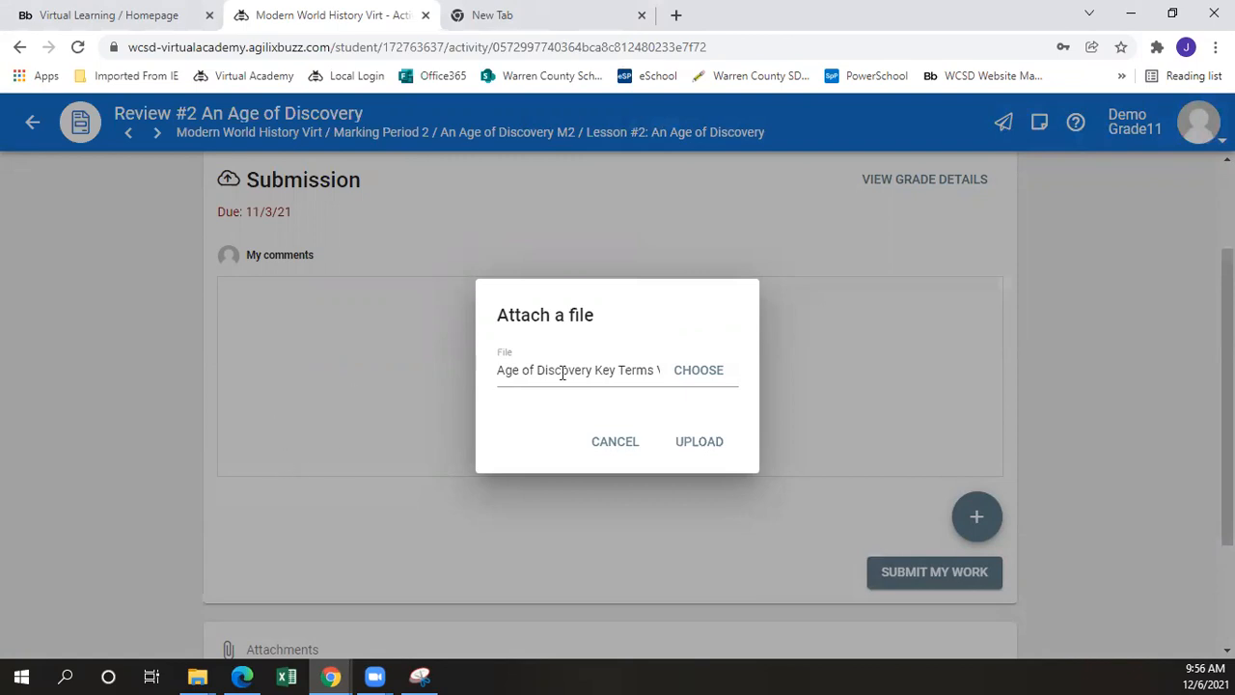
mouse_move(644, 399)
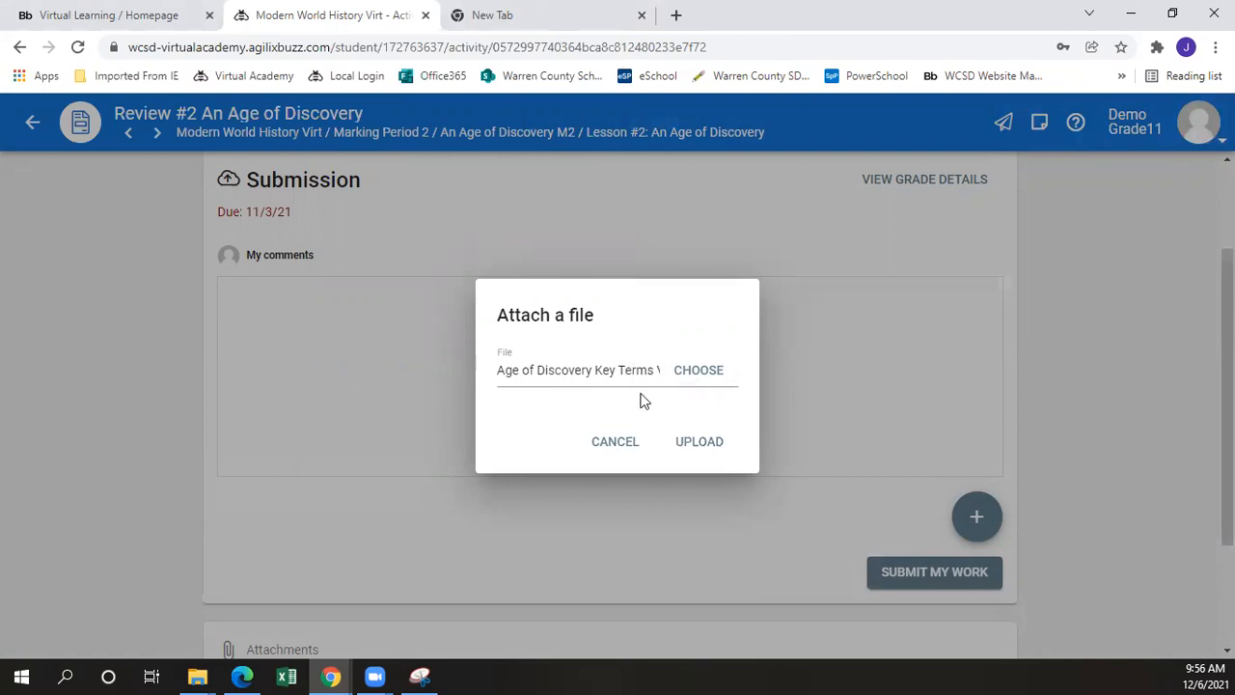
mouse_move(675, 395)
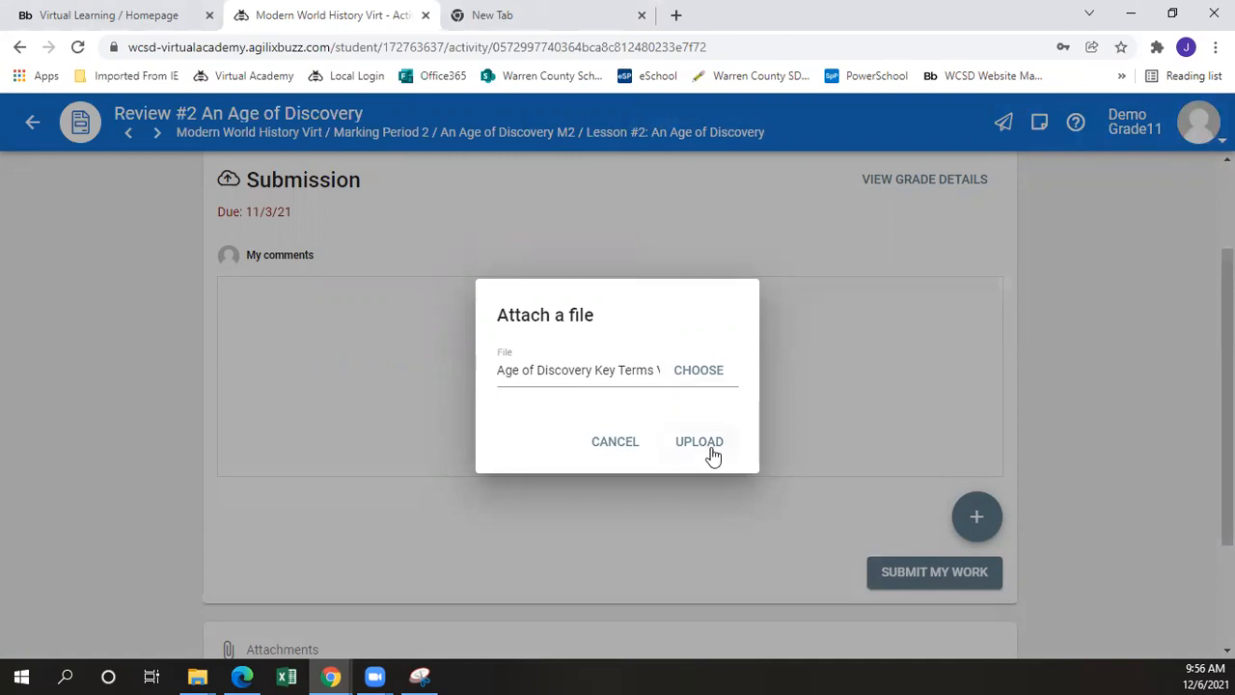
click(698, 440)
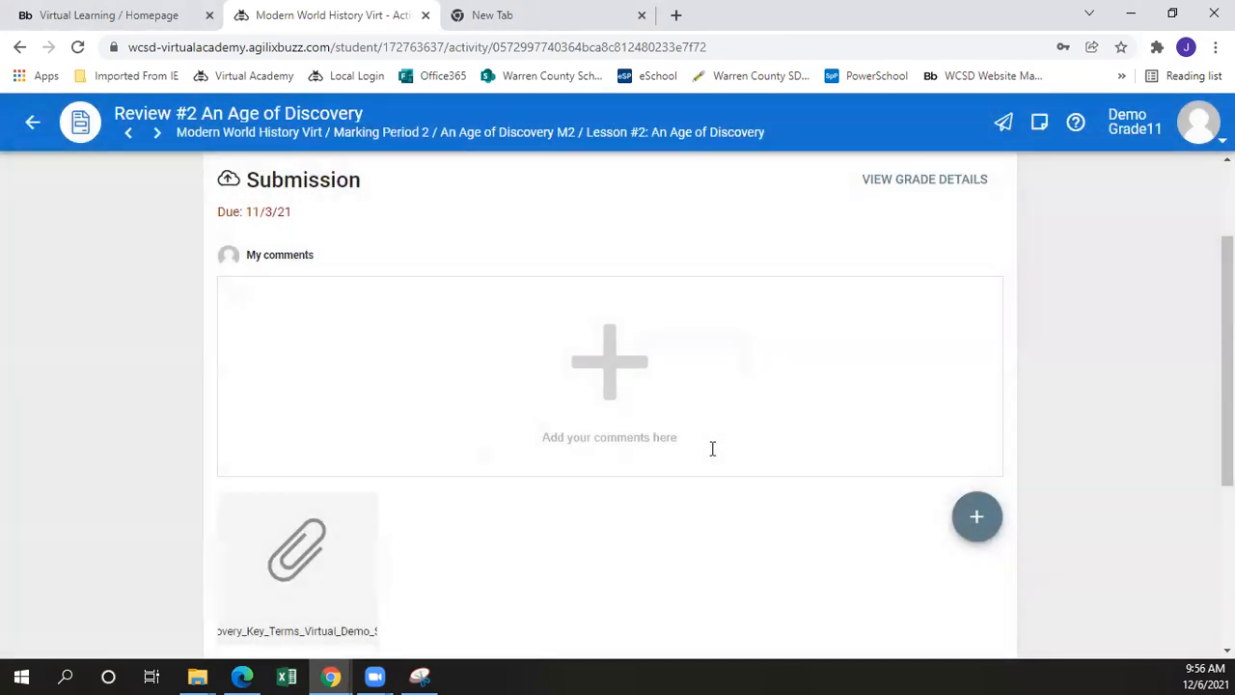
mouse_move(1190, 361)
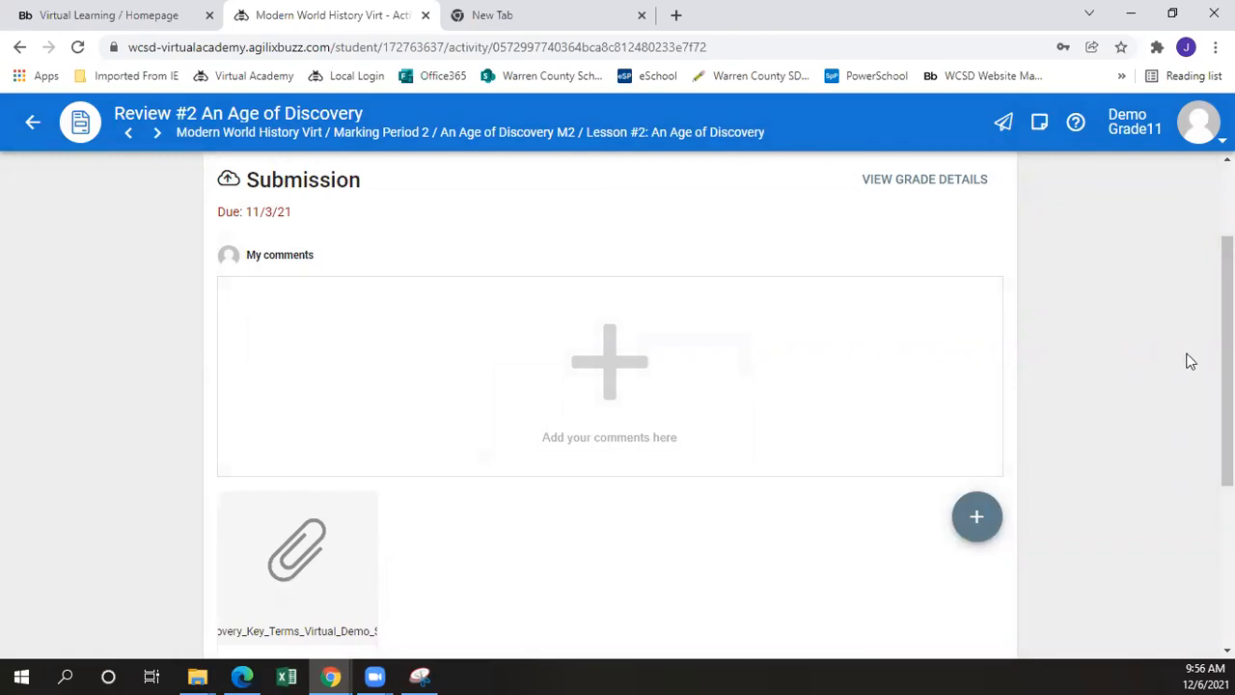
scroll(down, 3)
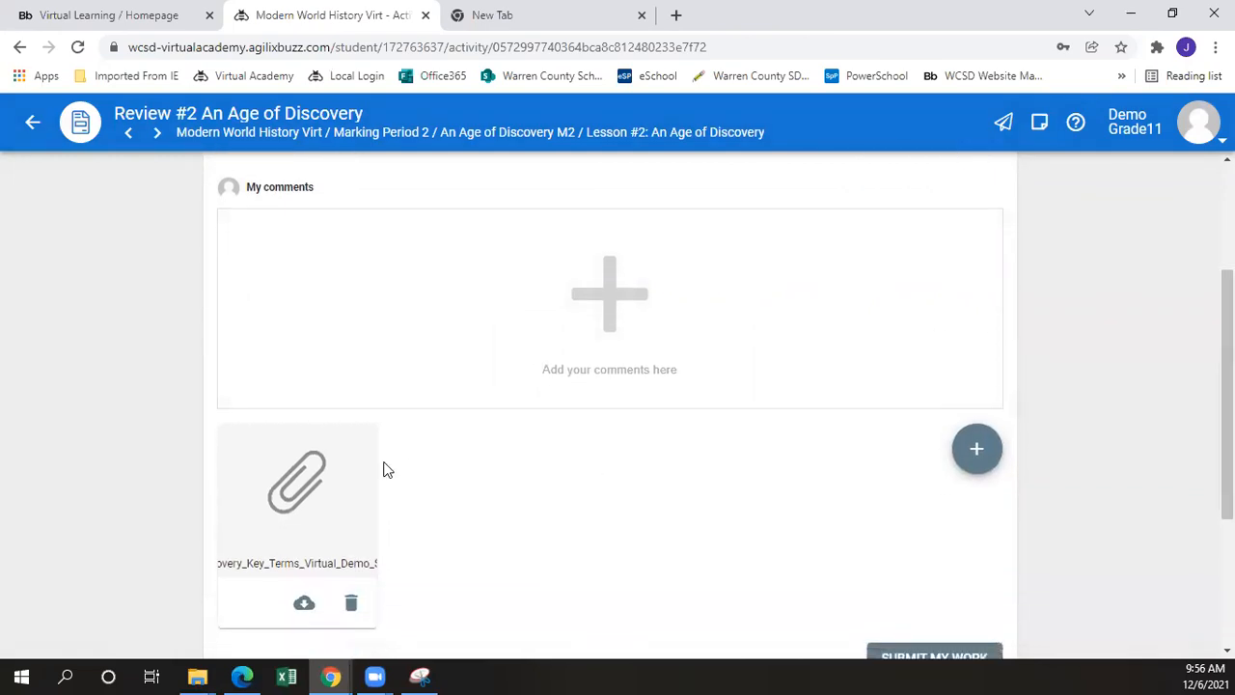
mouse_move(286, 485)
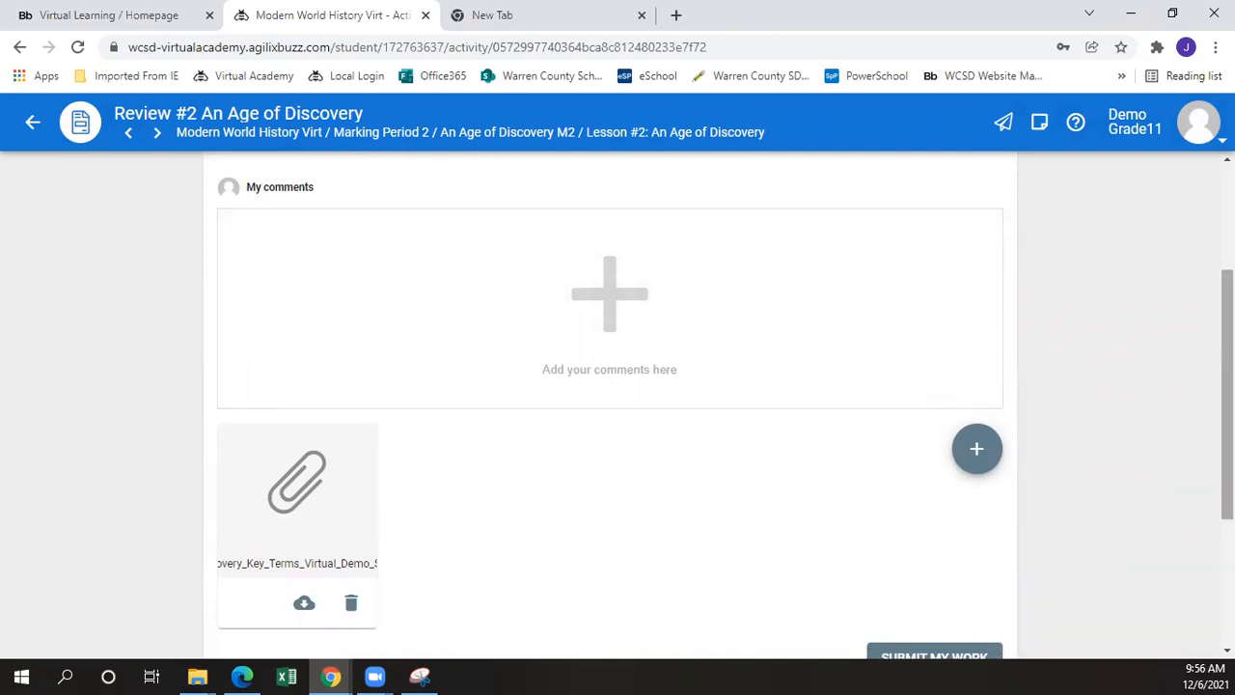
scroll(down, 3)
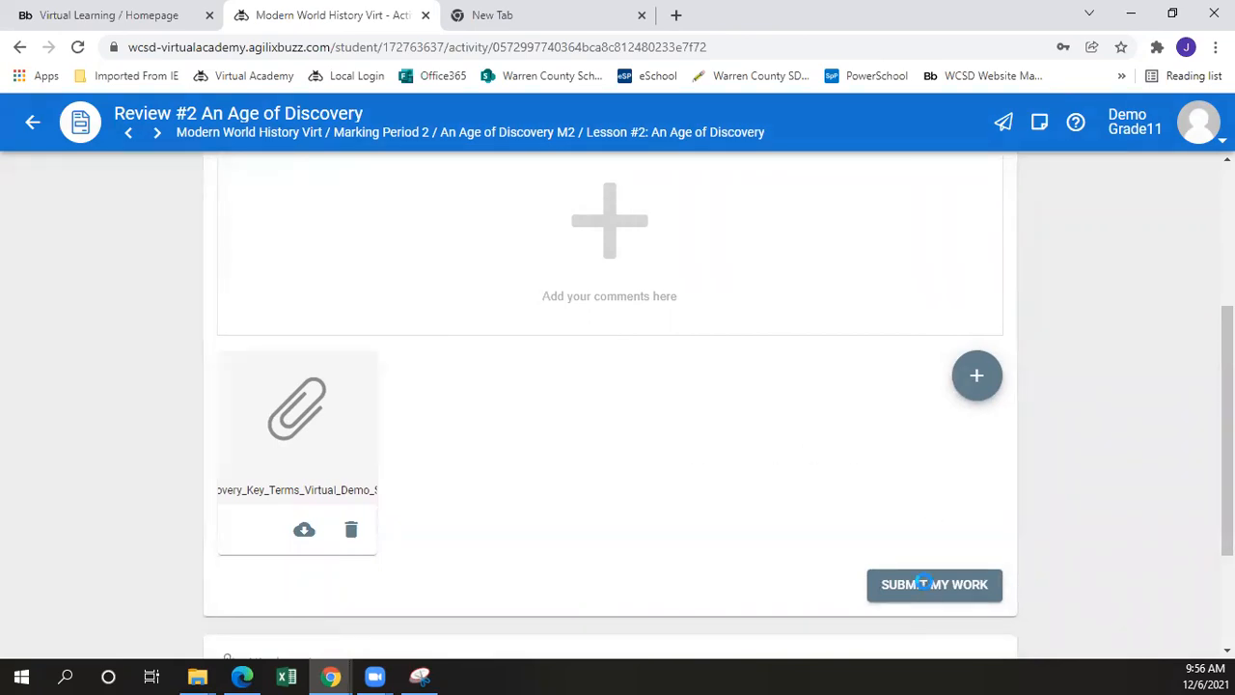
- Submit Review #2 with the attached file and place the cursor in the comments box
click(934, 583)
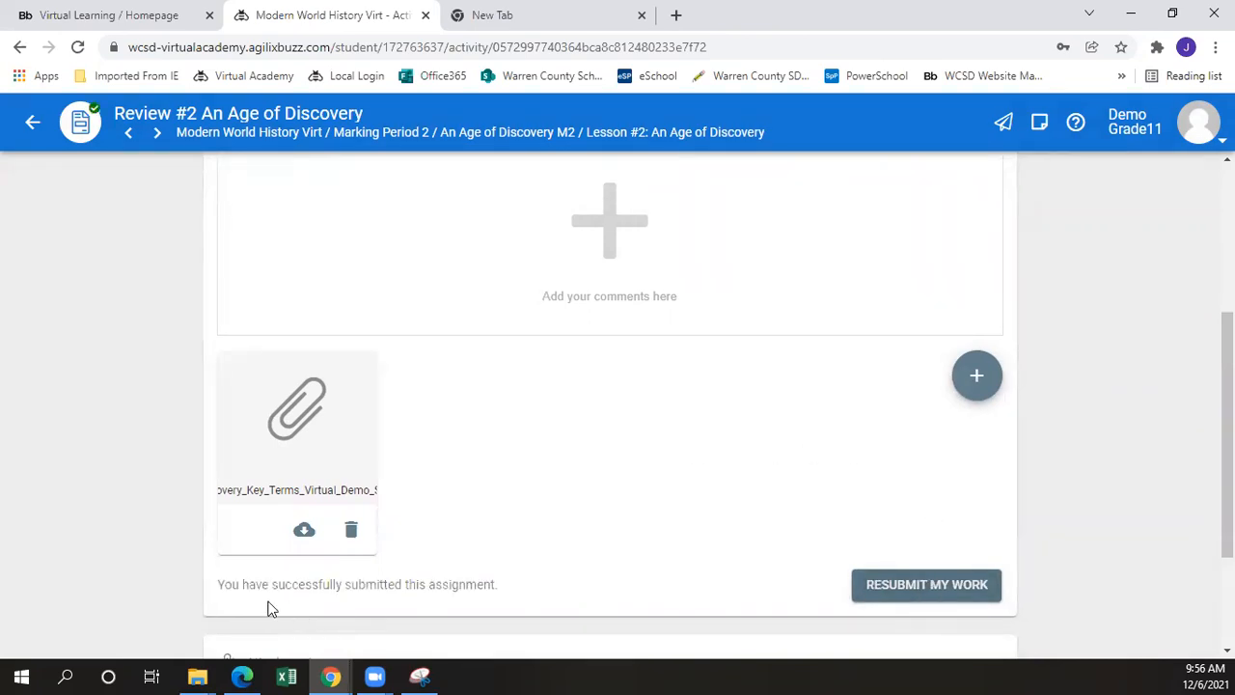
mouse_move(540, 614)
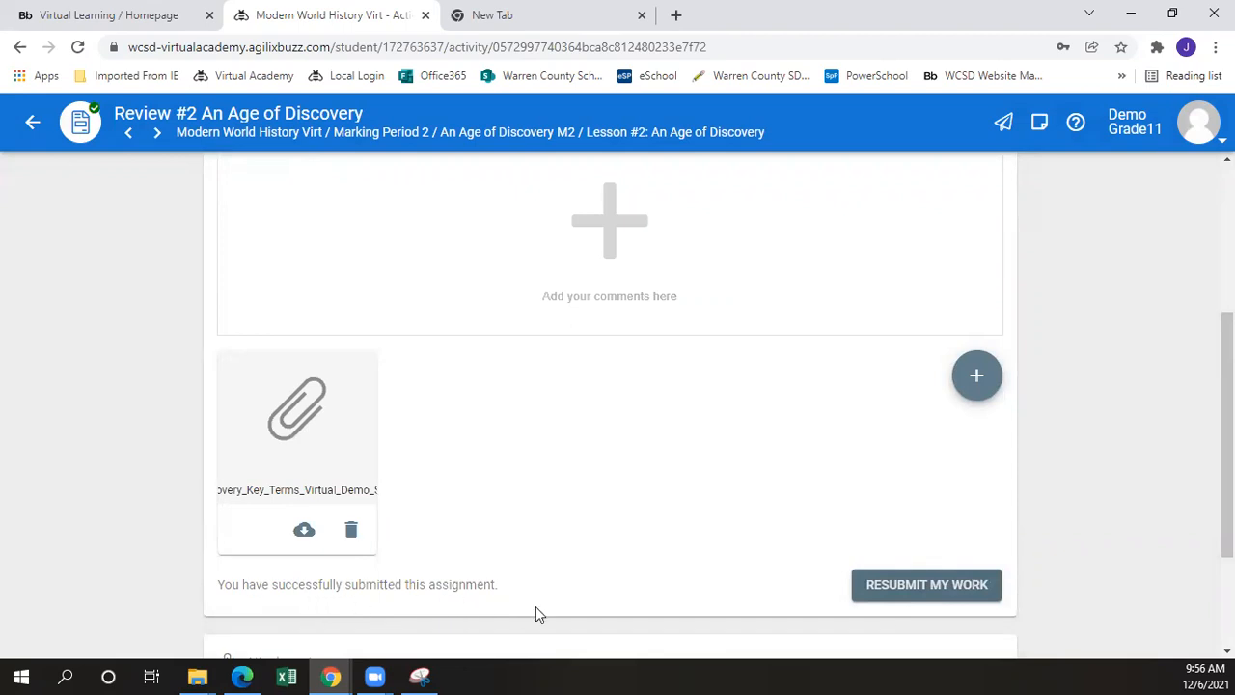
mouse_move(521, 602)
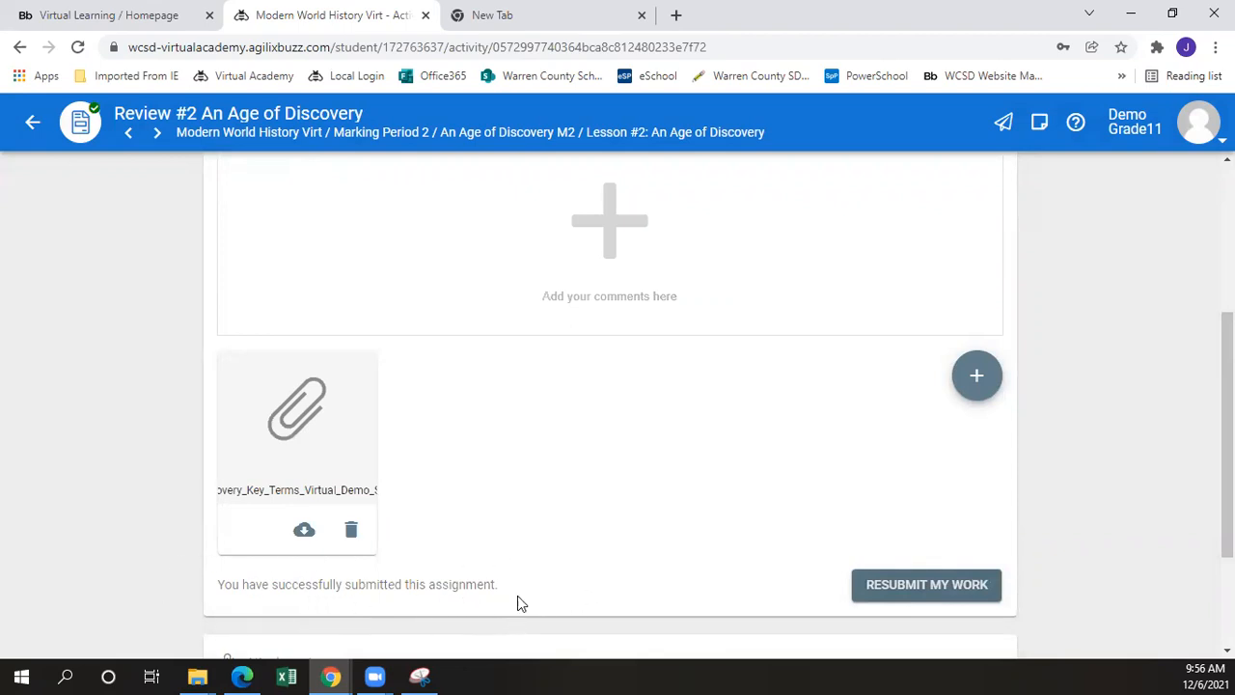
mouse_move(528, 583)
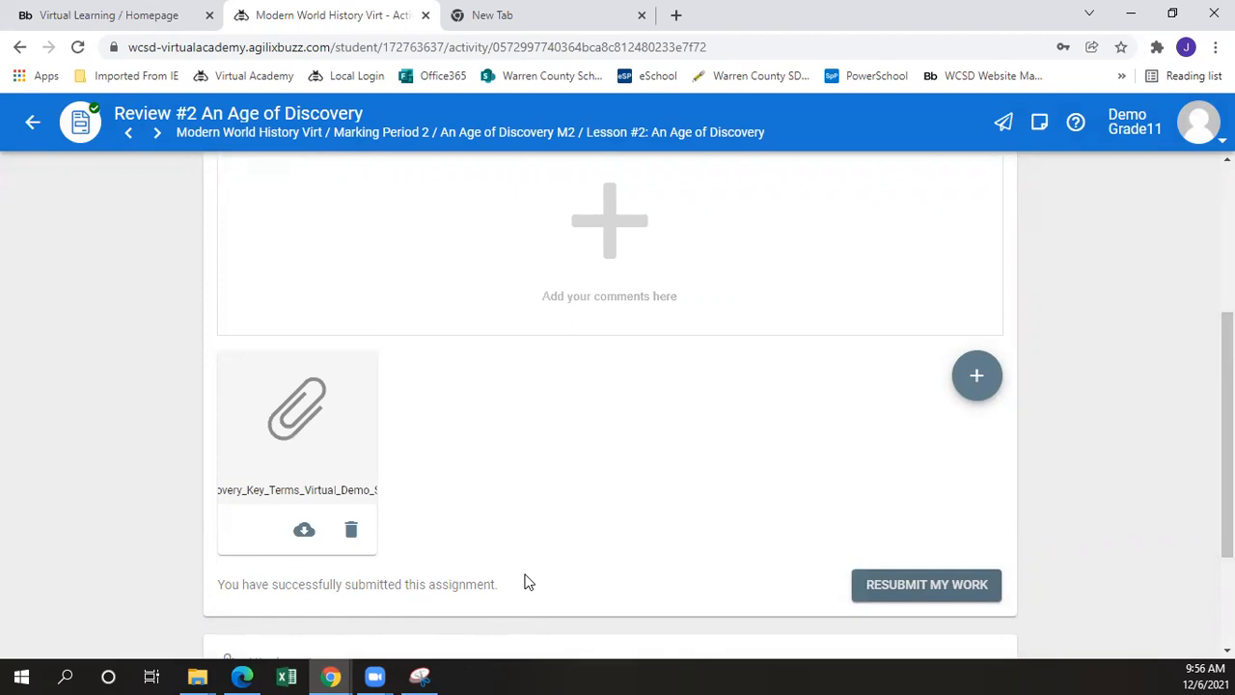
scroll(up, 3)
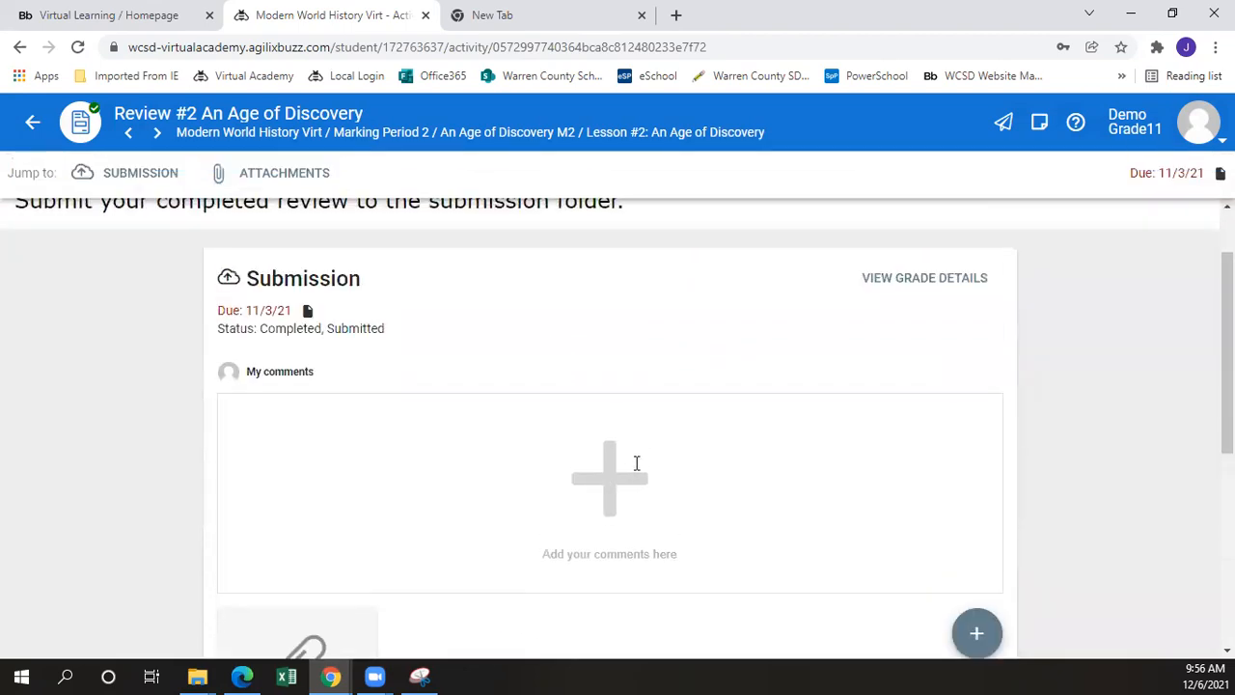
scroll(down, 3)
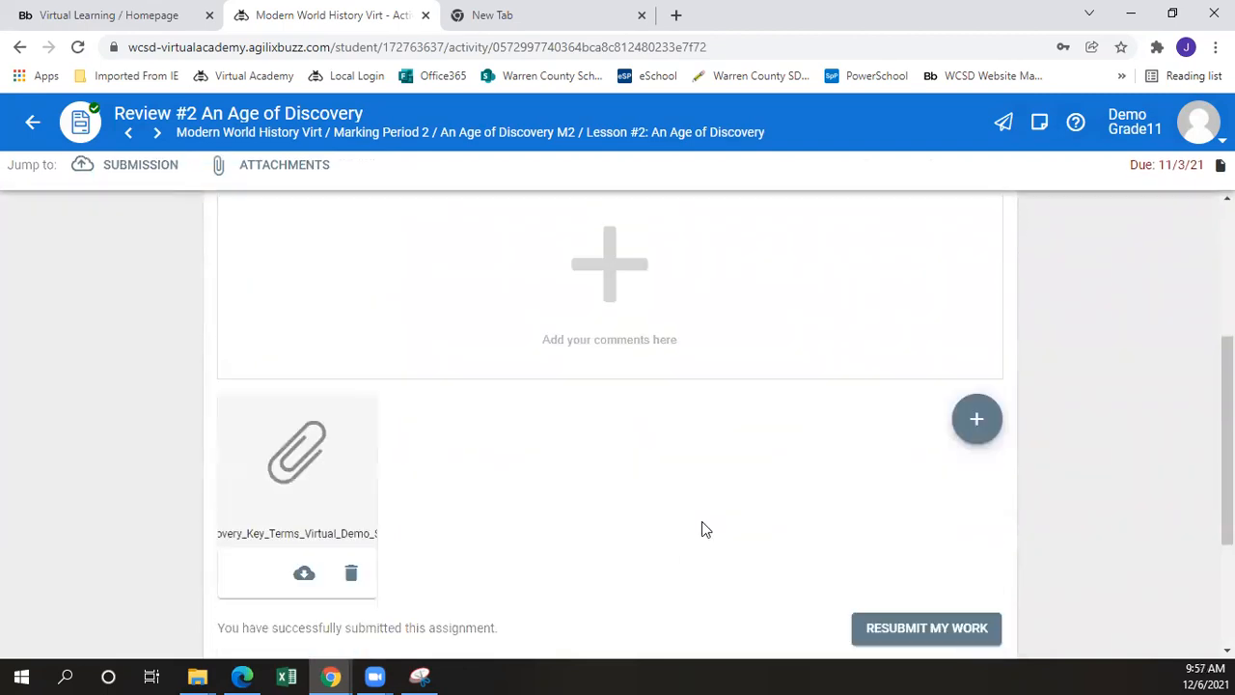
scroll(up, 3)
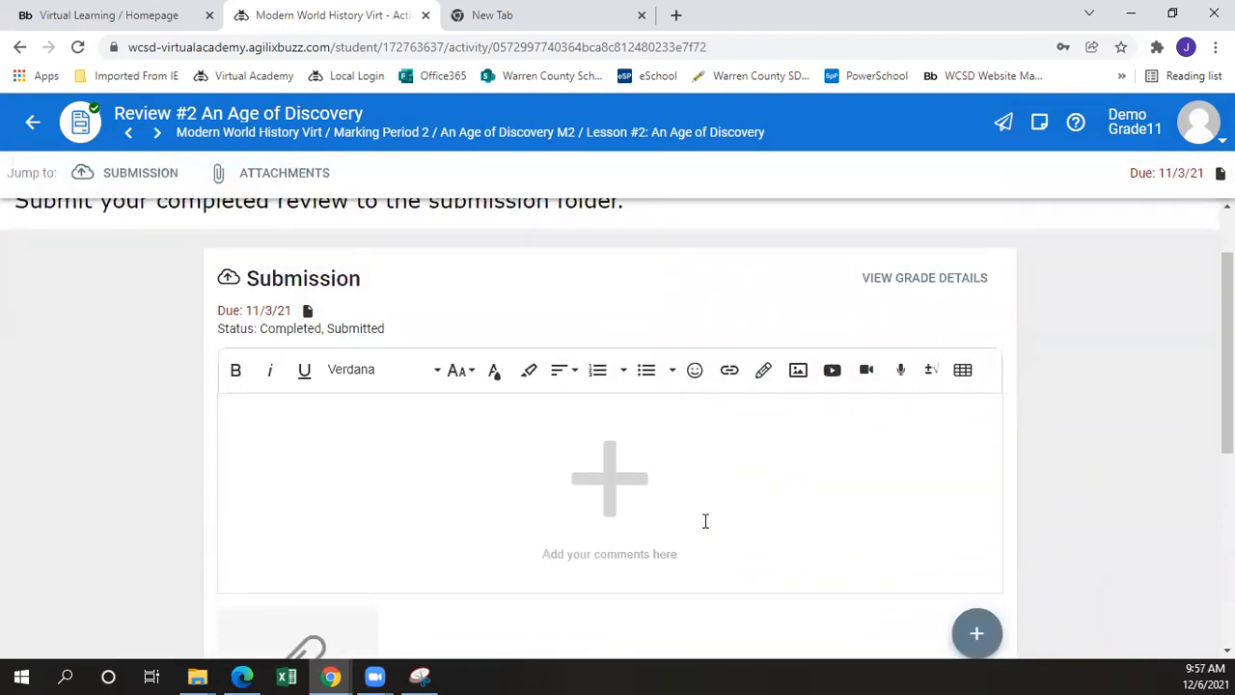
click(386, 420)
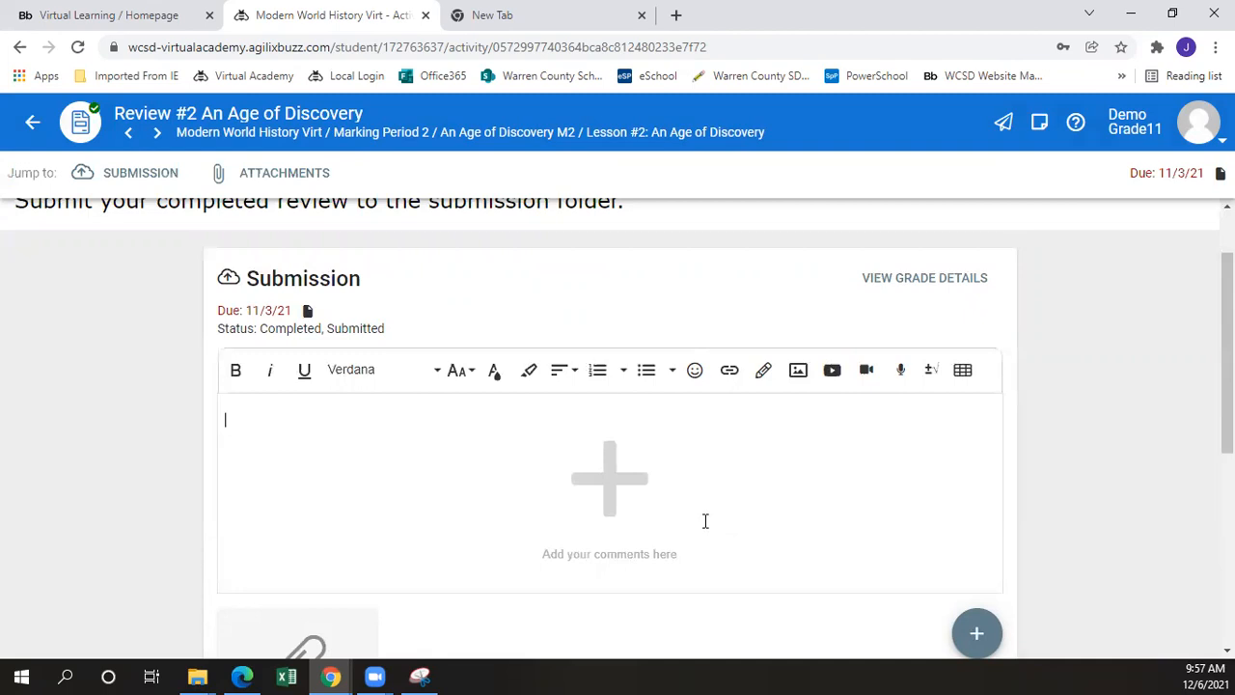
scroll(down, 3)
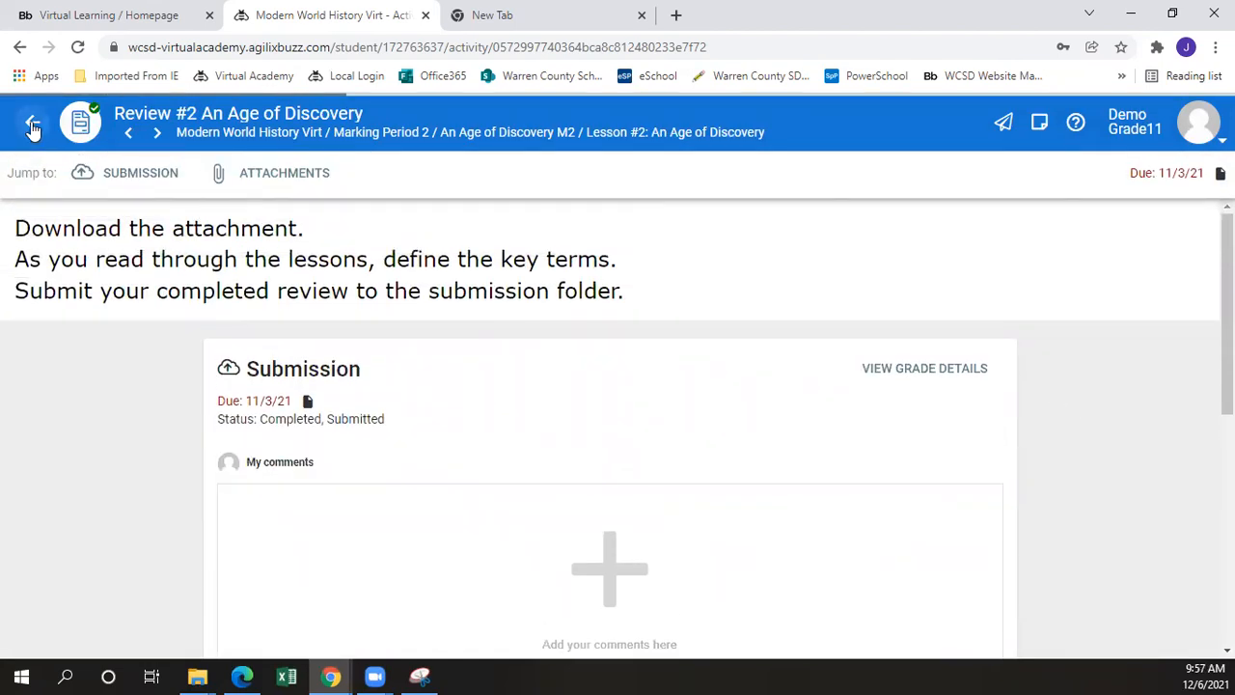
- Check Review #2's grade details (submitted Dec 6, 32 days late, no score) and return to the course grades
click(922, 367)
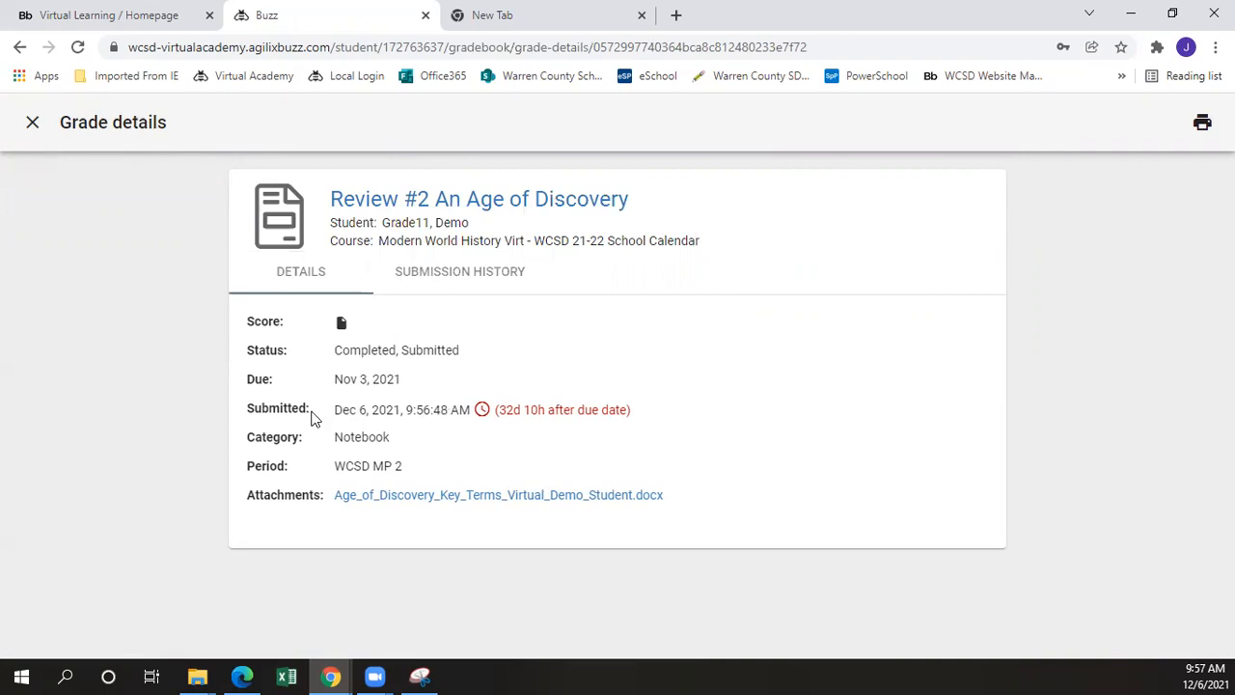
mouse_move(440, 409)
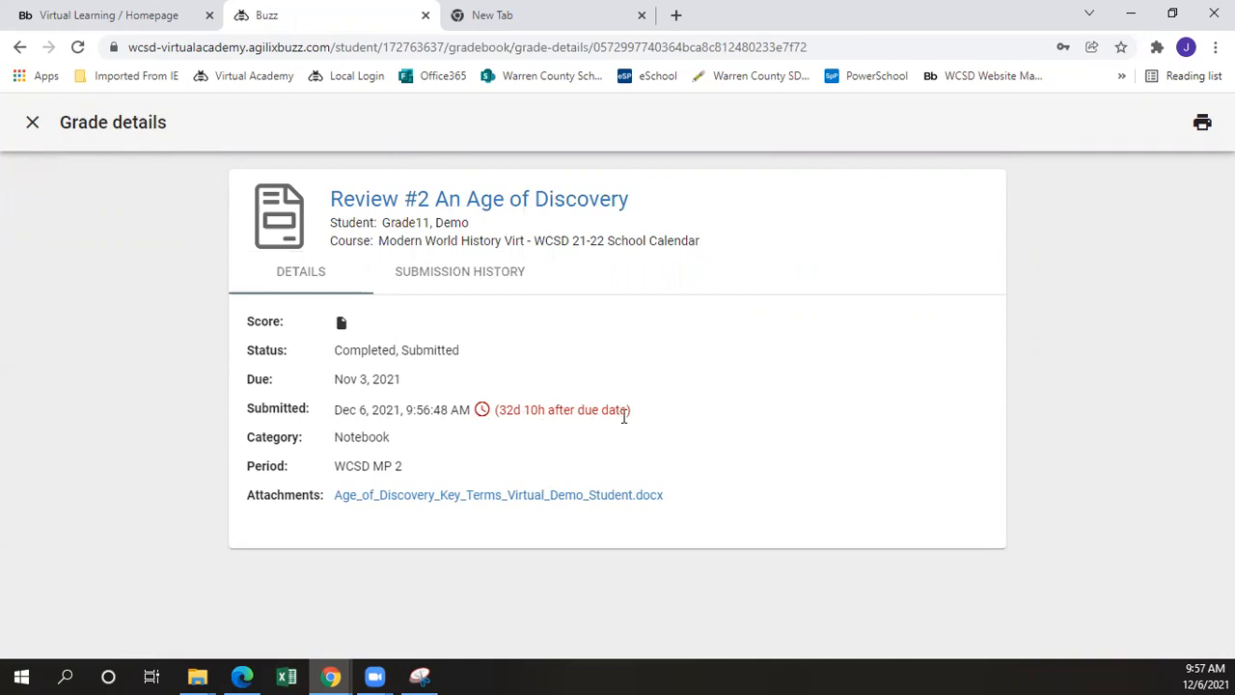
mouse_move(345, 337)
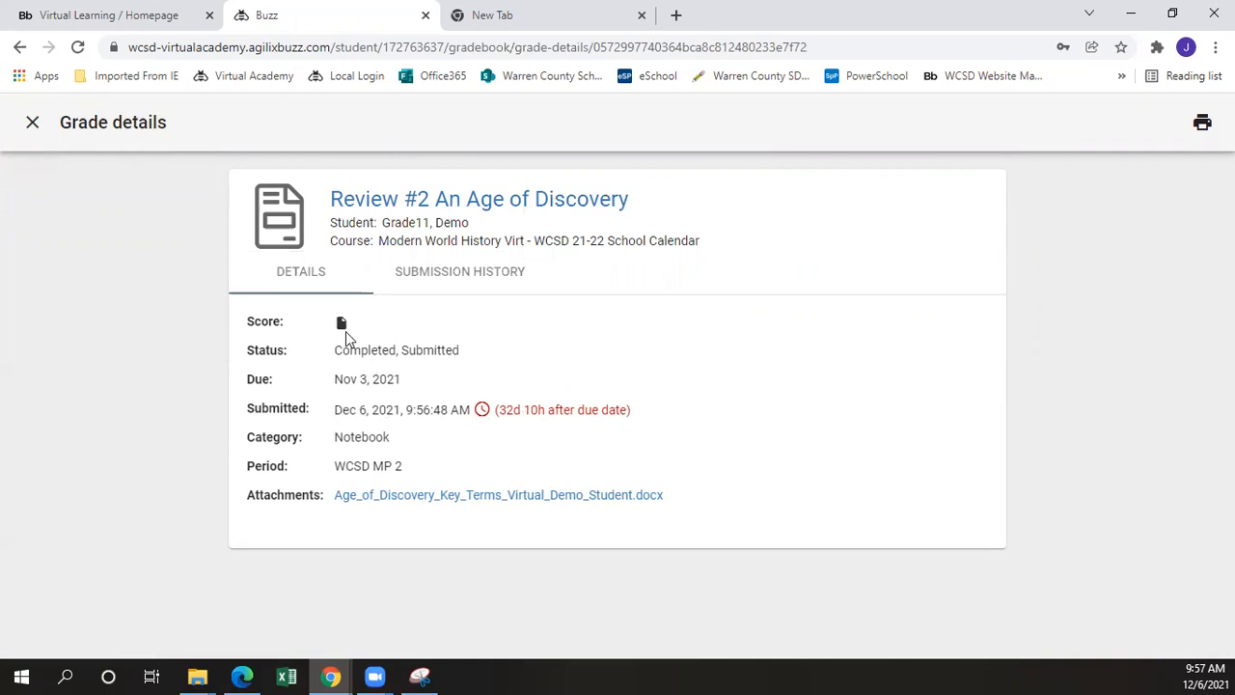
mouse_move(324, 321)
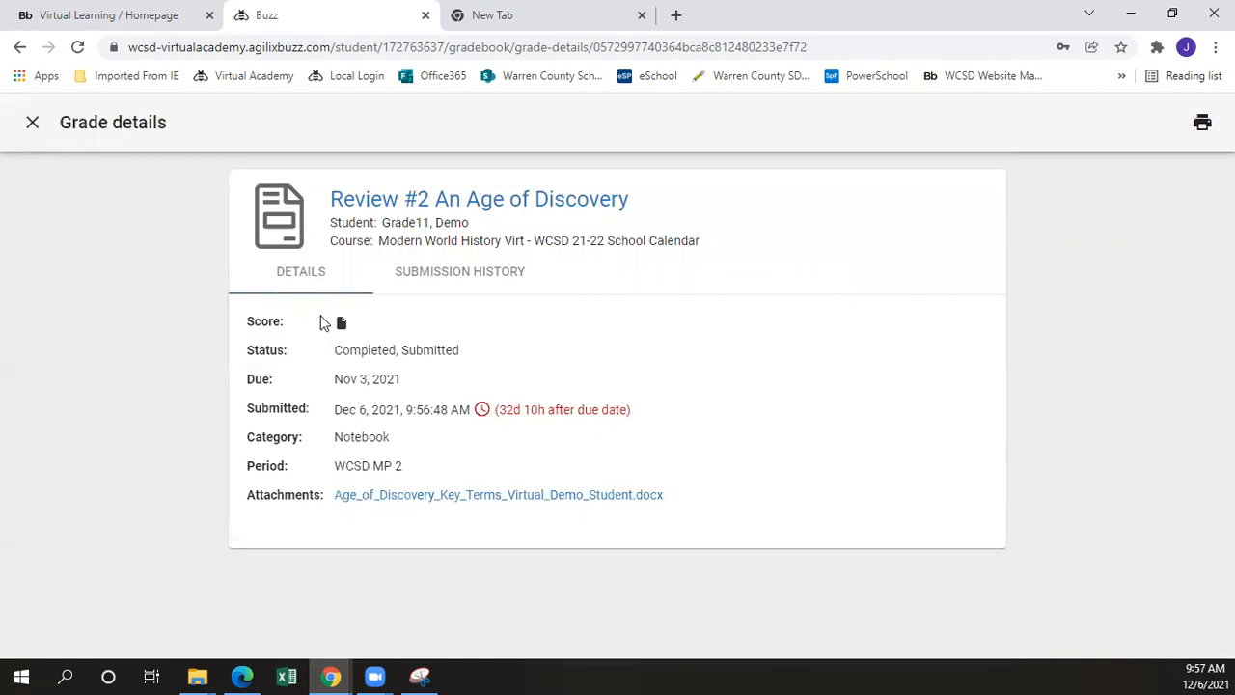
mouse_move(328, 330)
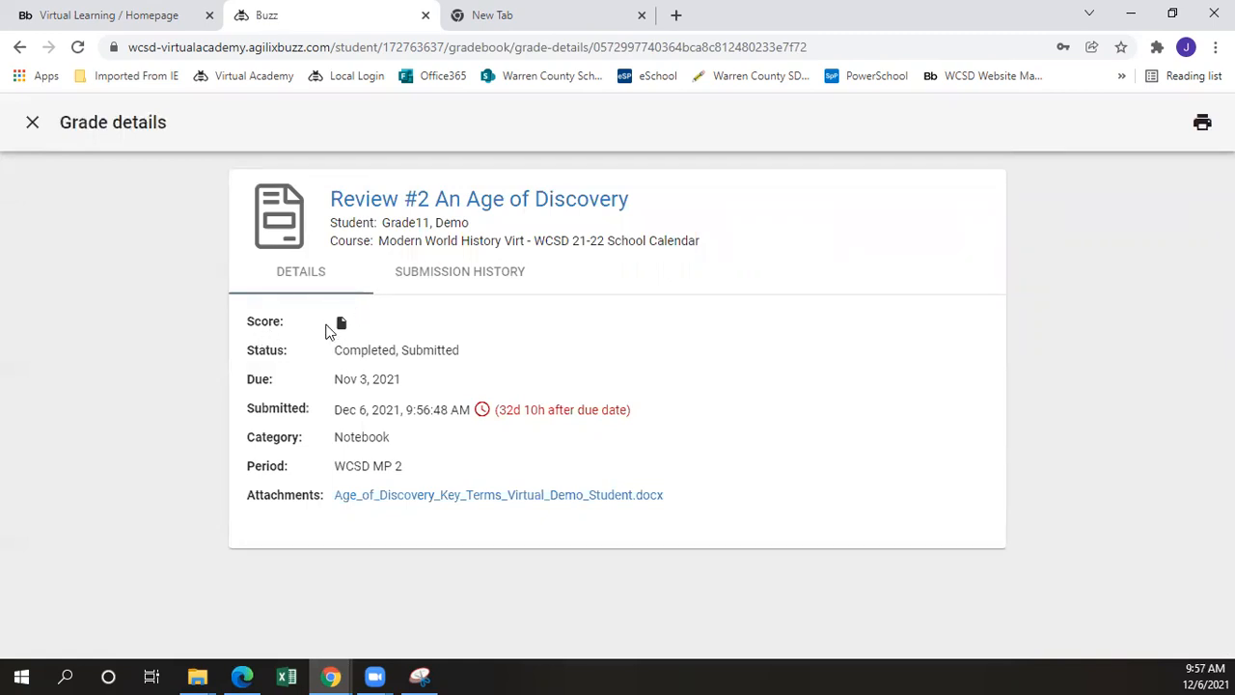
mouse_move(355, 347)
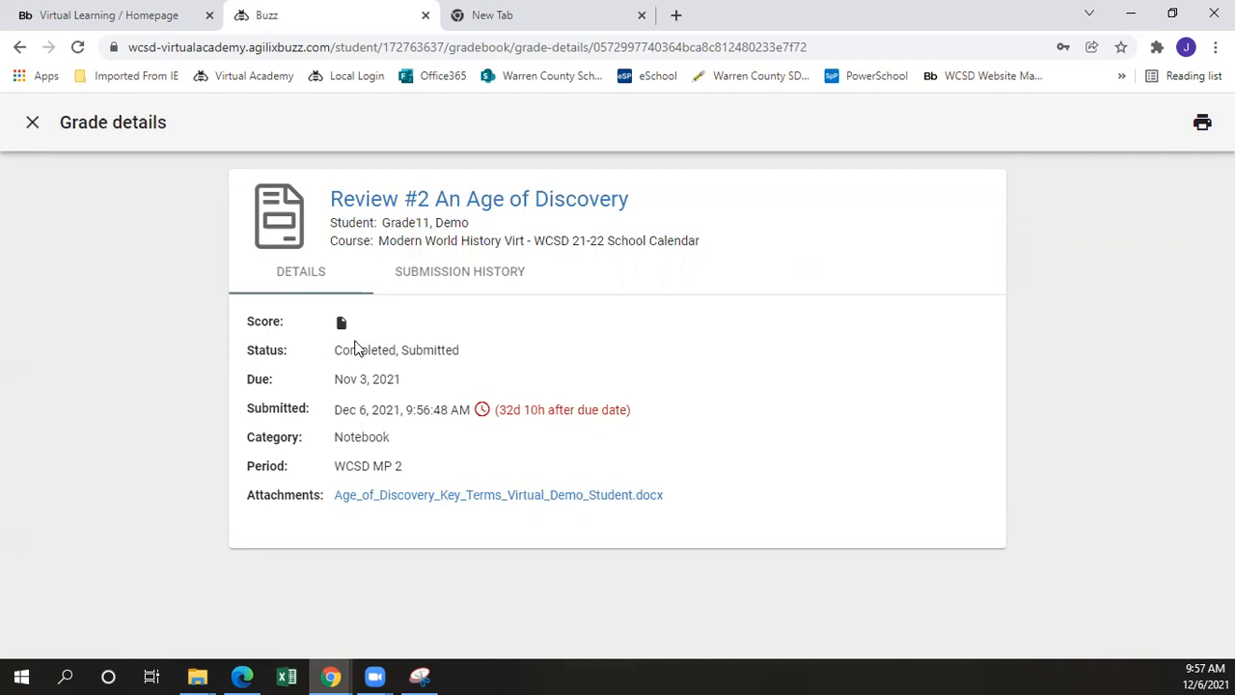
mouse_move(367, 317)
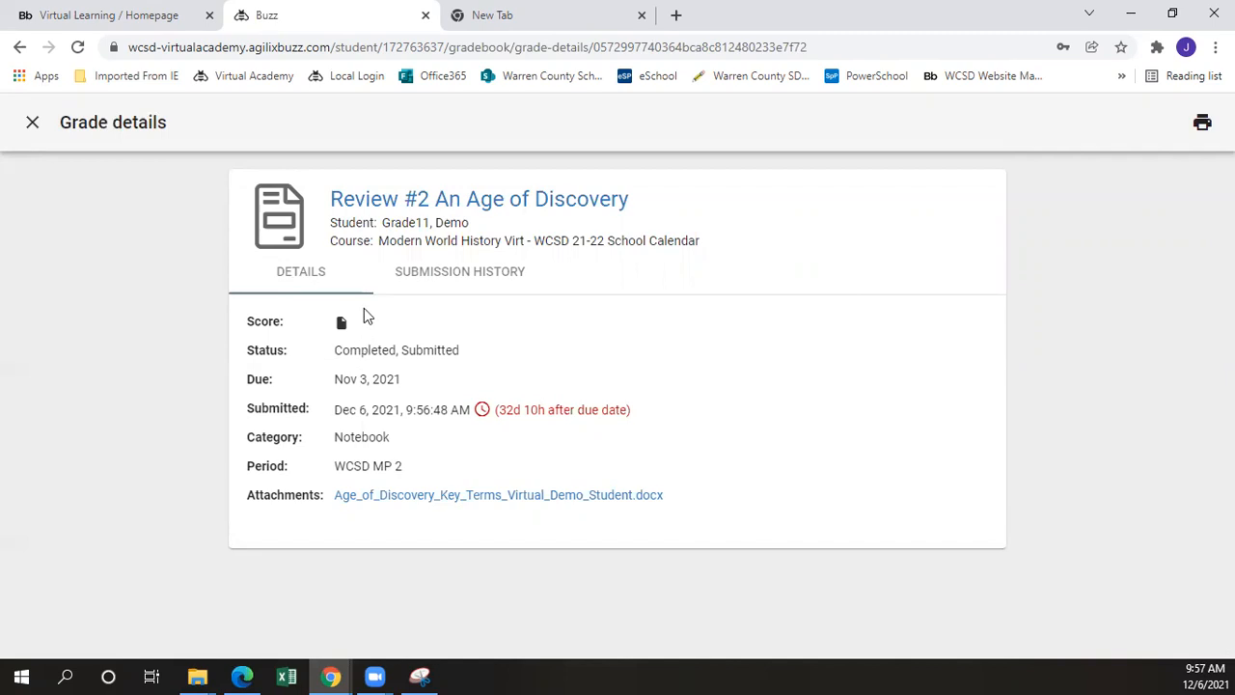
mouse_move(31, 121)
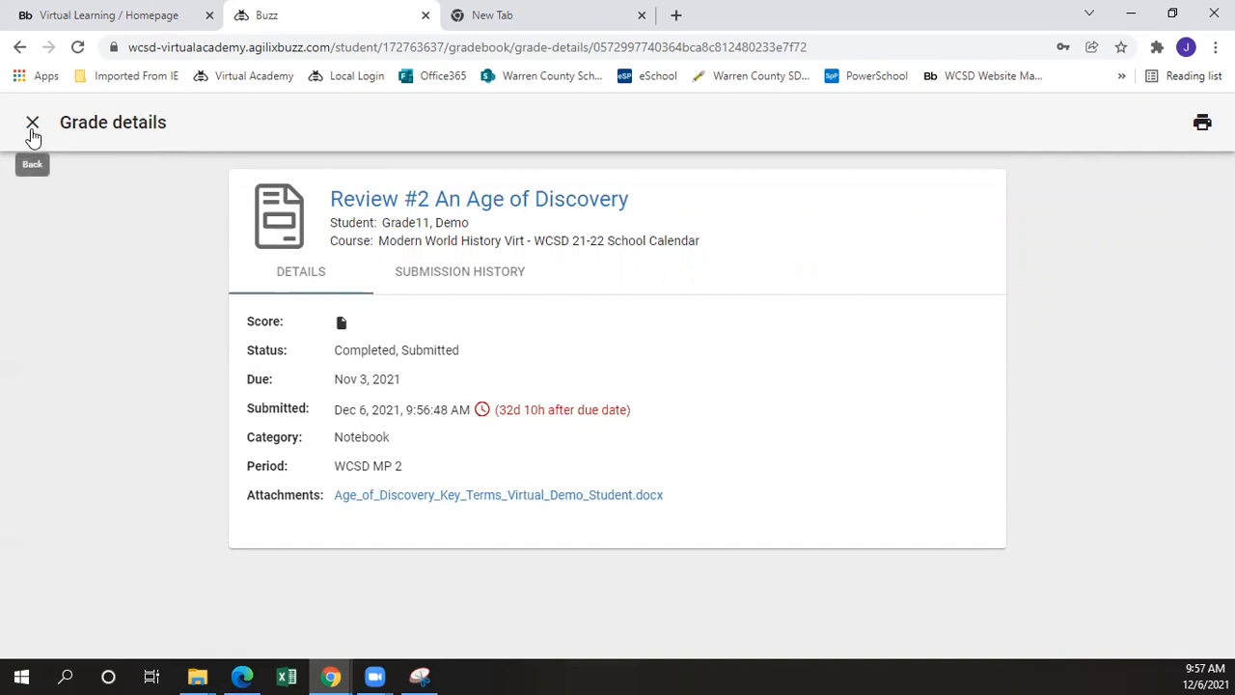
click(31, 123)
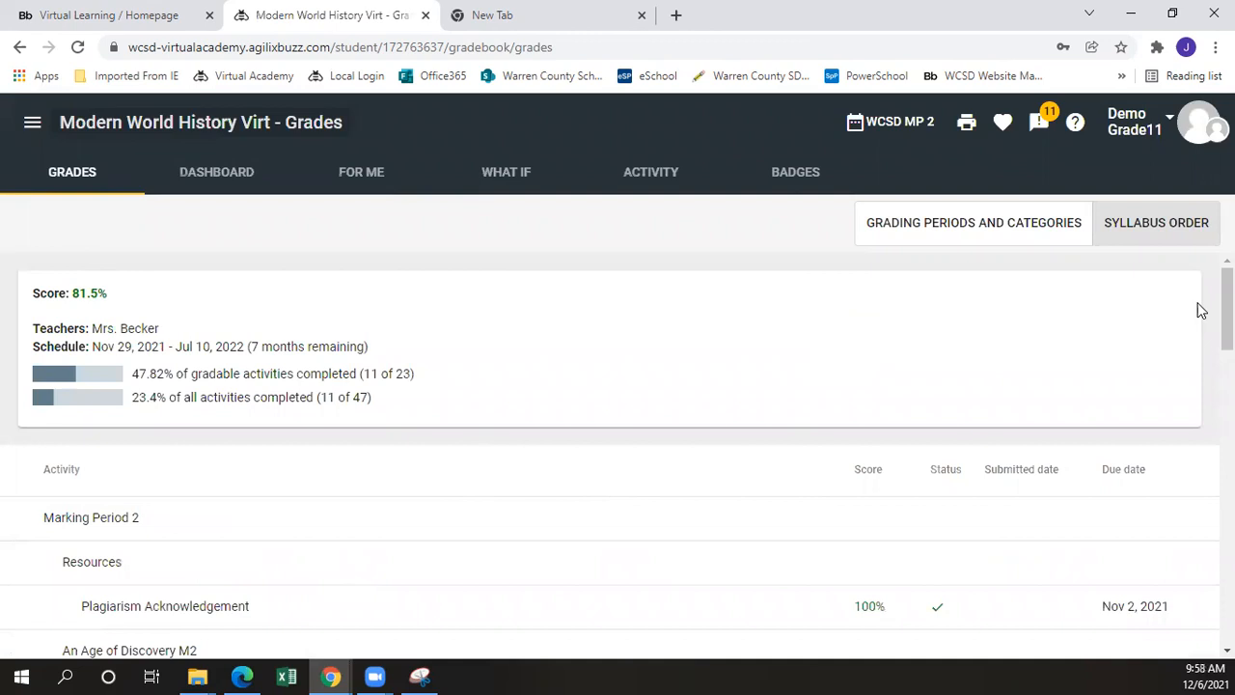
- Scroll the grades list to Review #2 showing its submitted file and Dec 6 late date
scroll(down, 3)
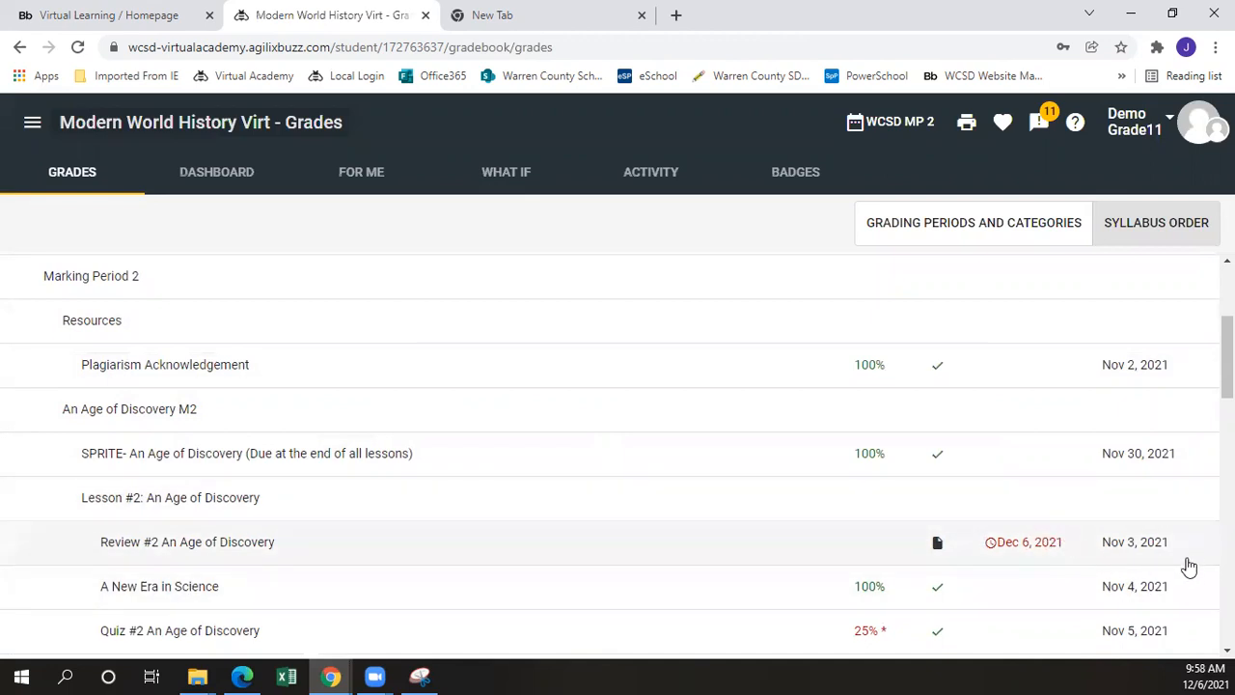
mouse_move(1007, 521)
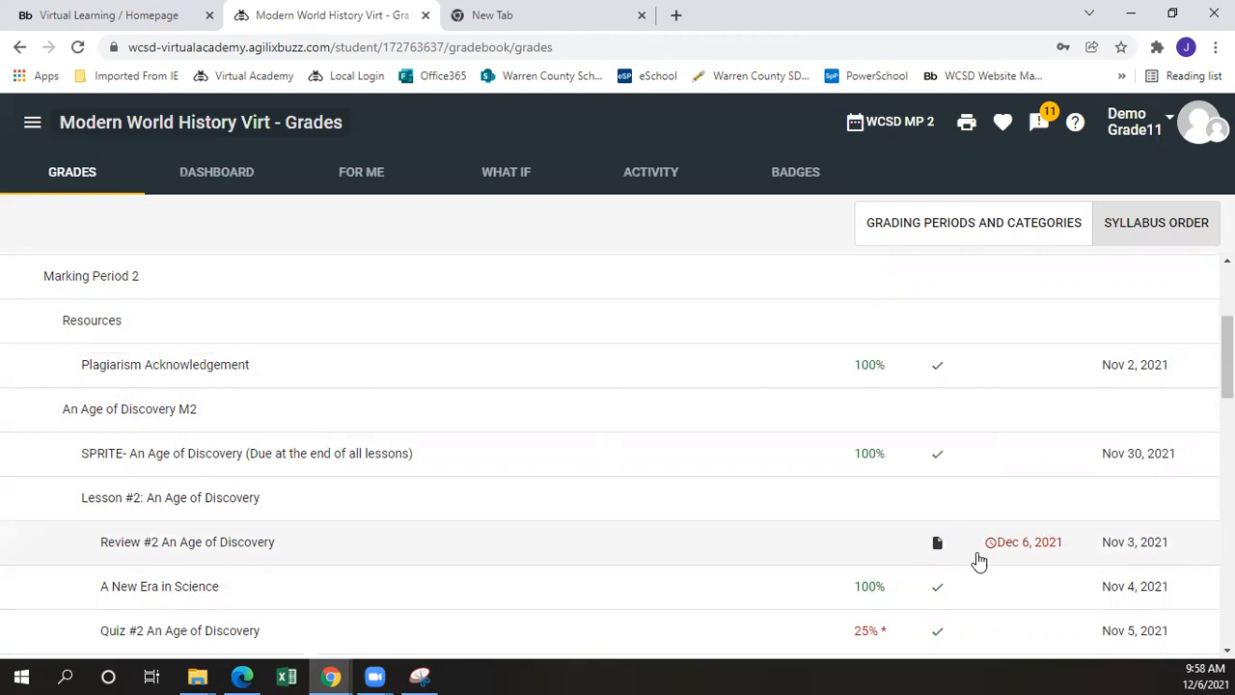
mouse_move(1050, 563)
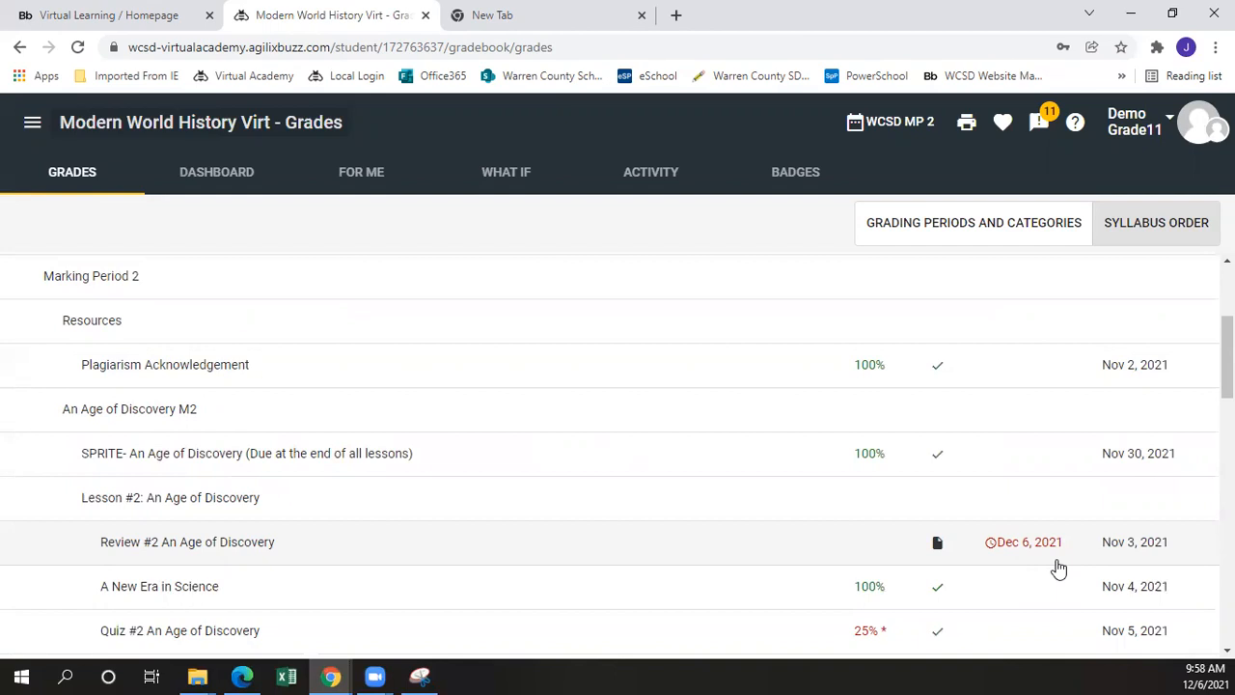
mouse_move(930, 529)
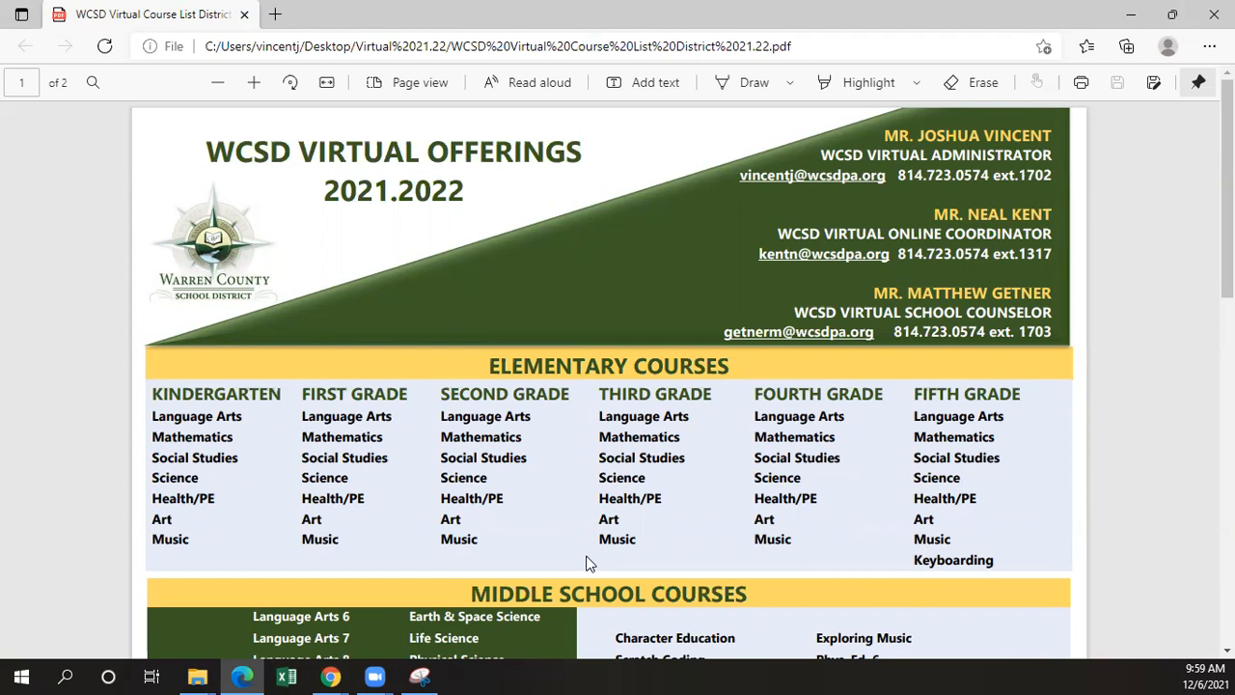
mouse_move(582, 563)
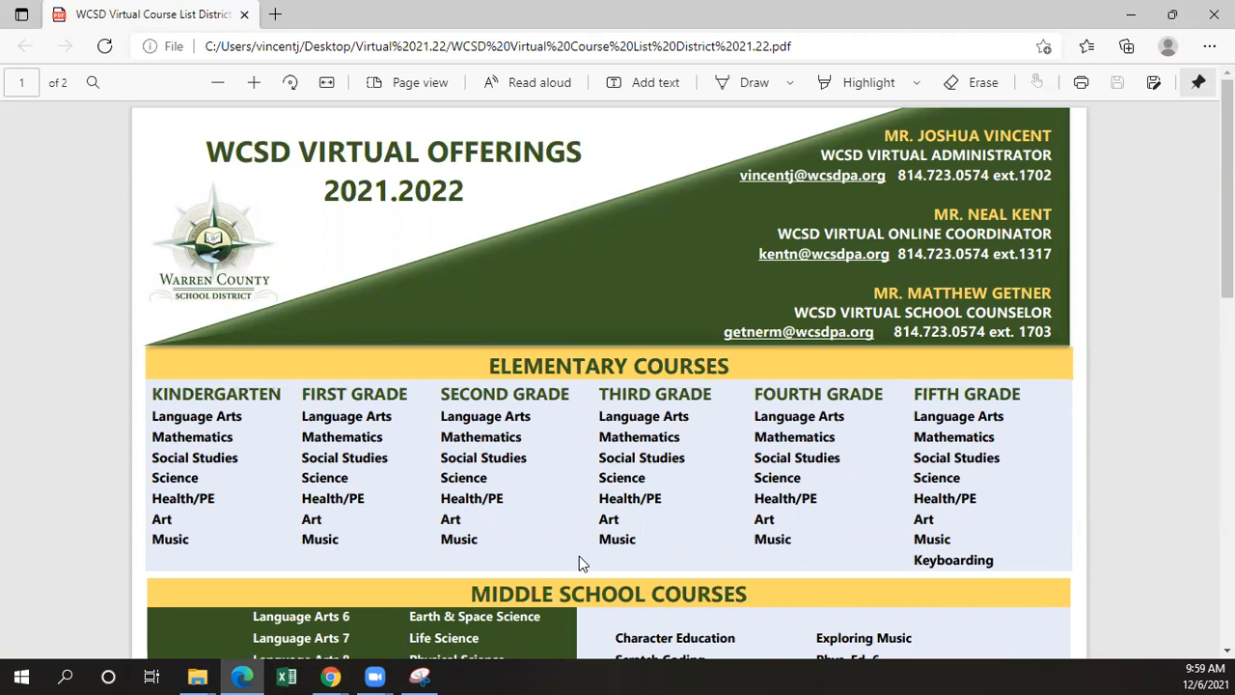